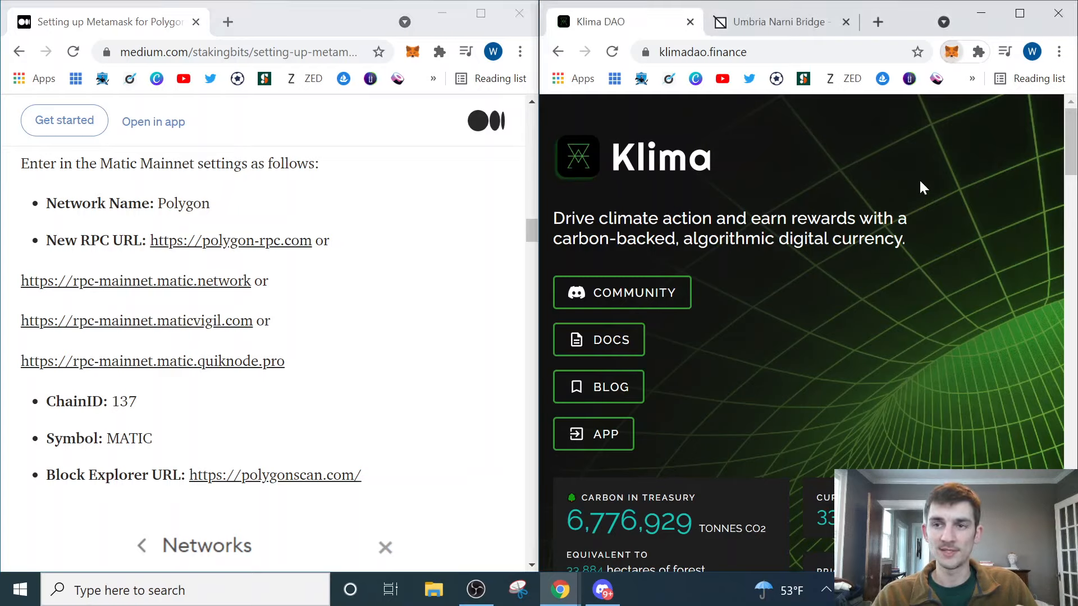
Step: Start adding a custom network from MetaMask's network list
click(951, 52)
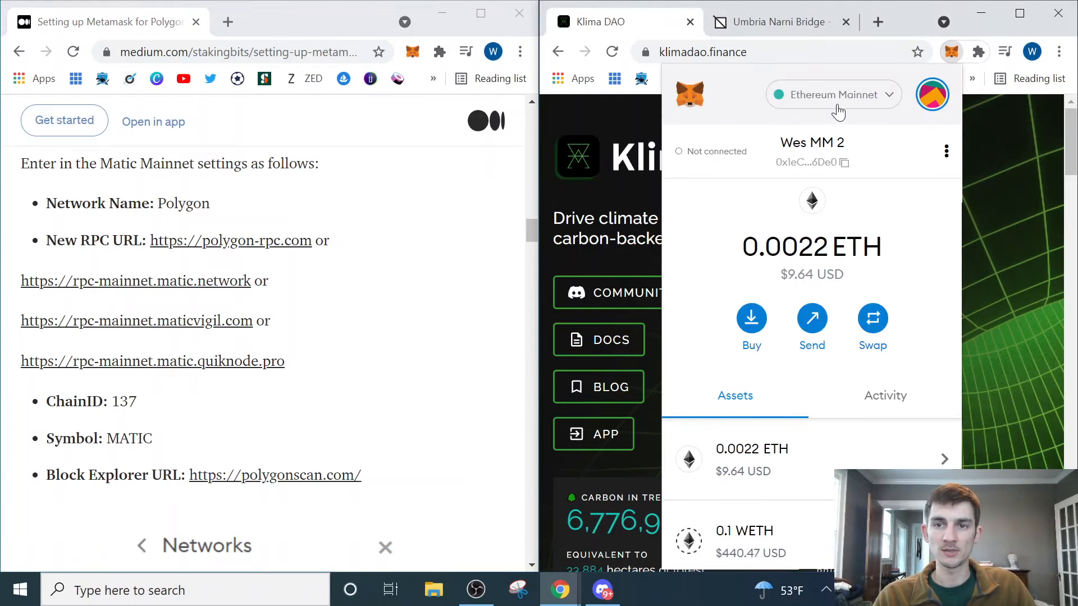
click(832, 94)
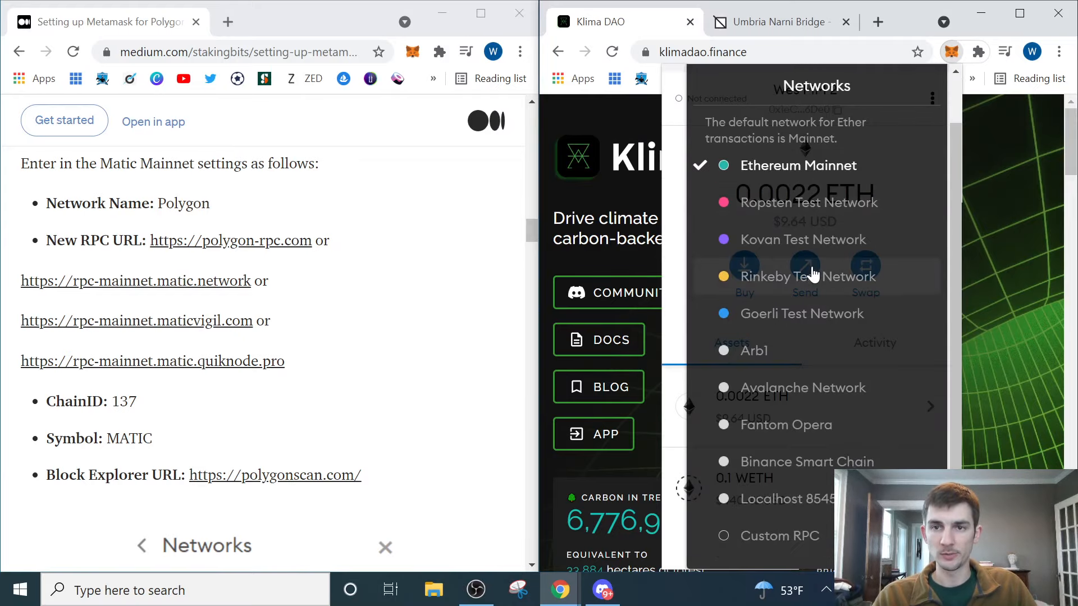
click(783, 535)
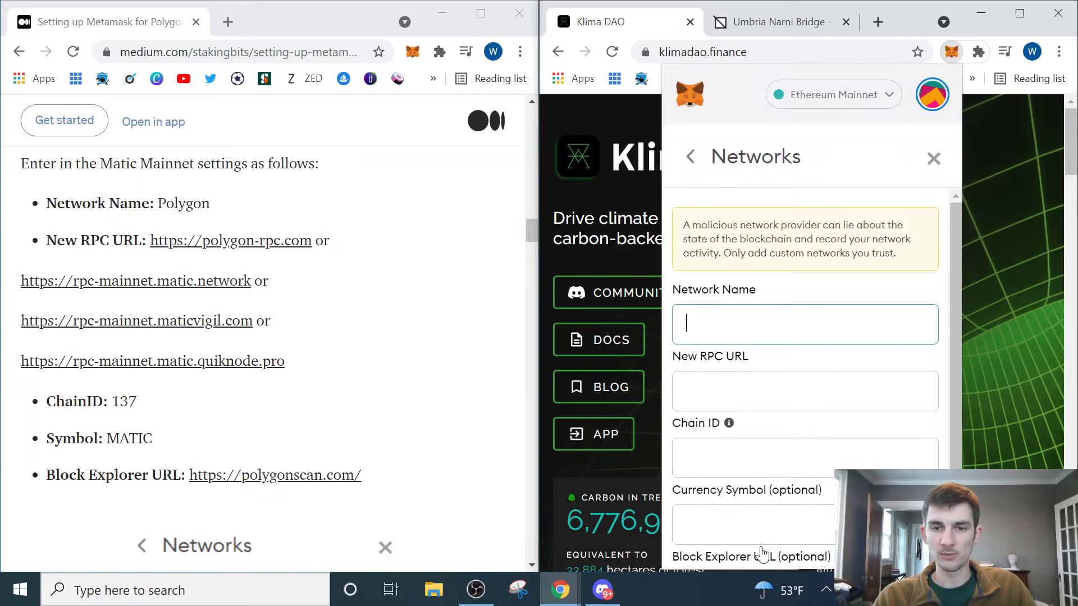
double_click(182, 203)
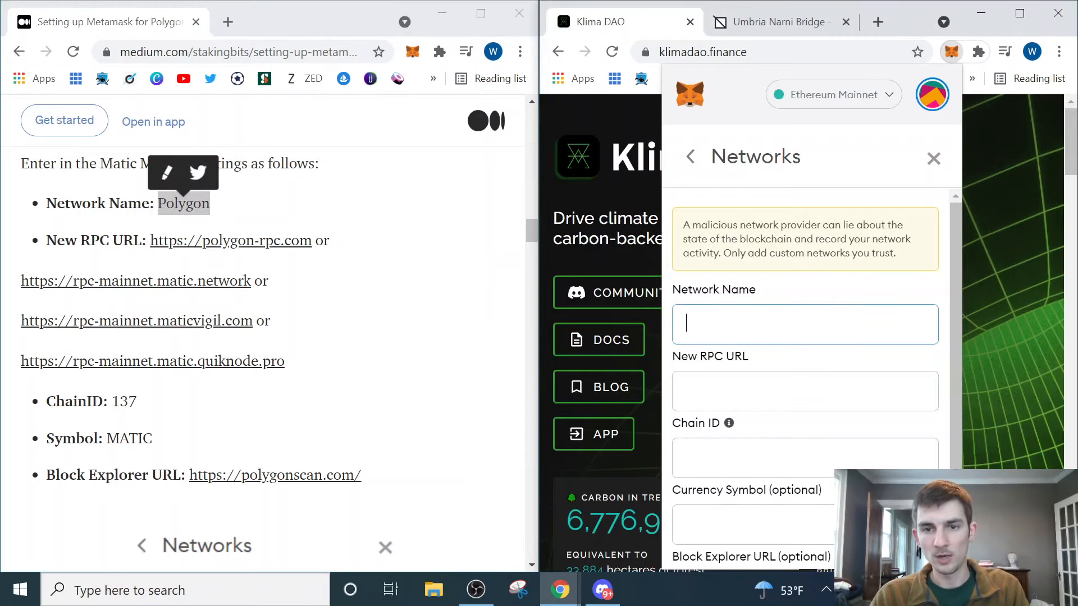
text(Polygon)
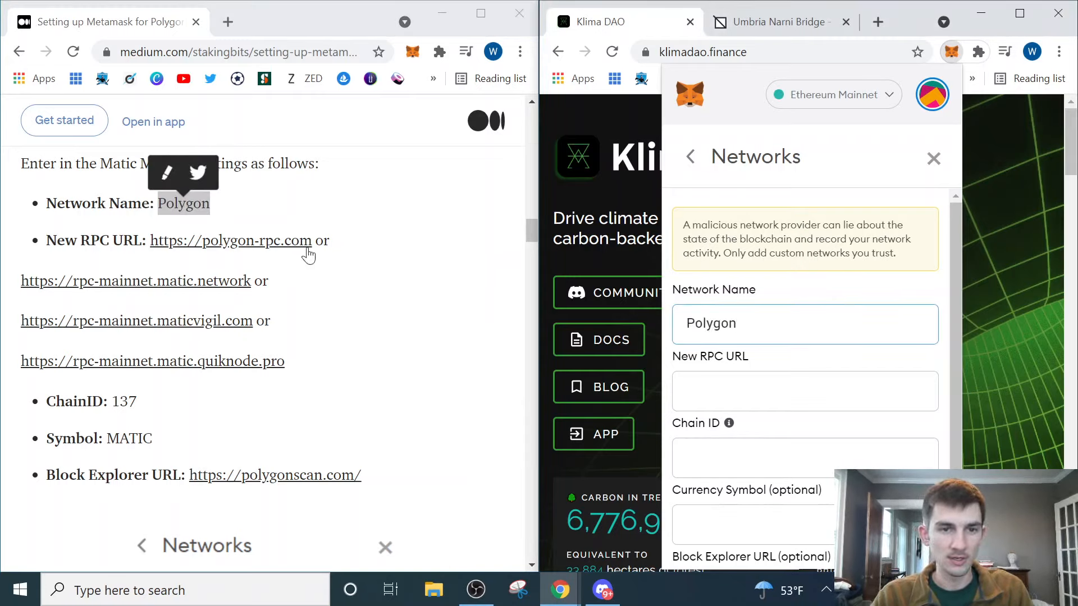
click(805, 323)
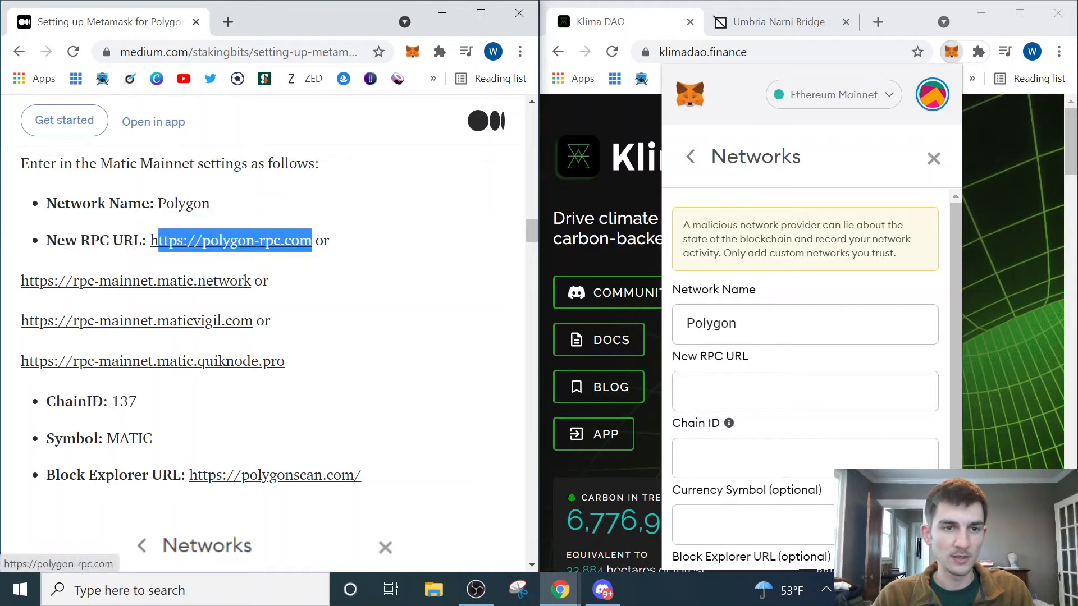
text(https://polygon-rpc.com)
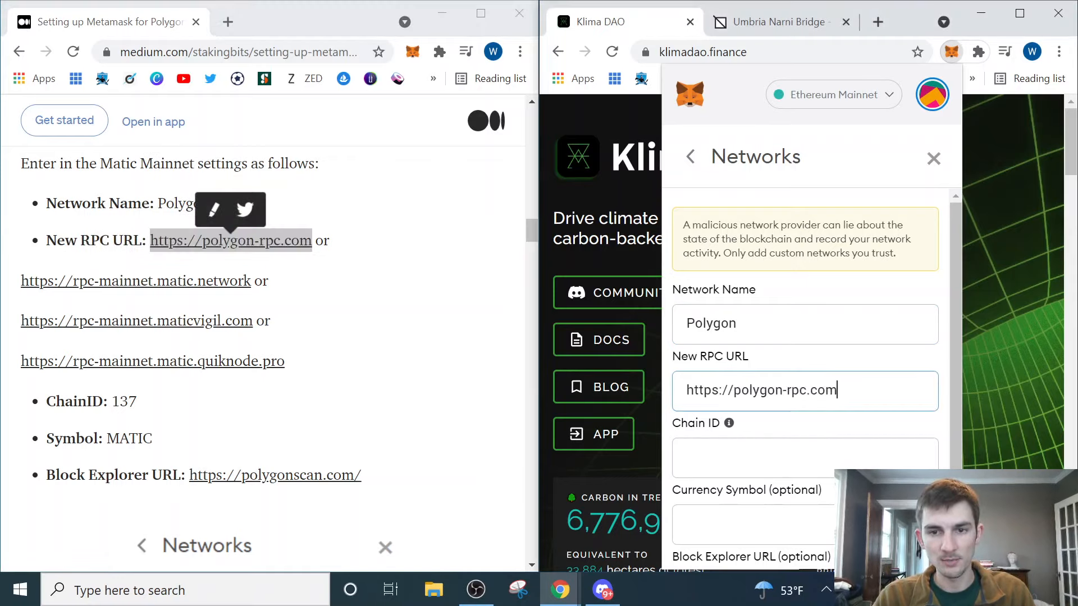
double_click(122, 402)
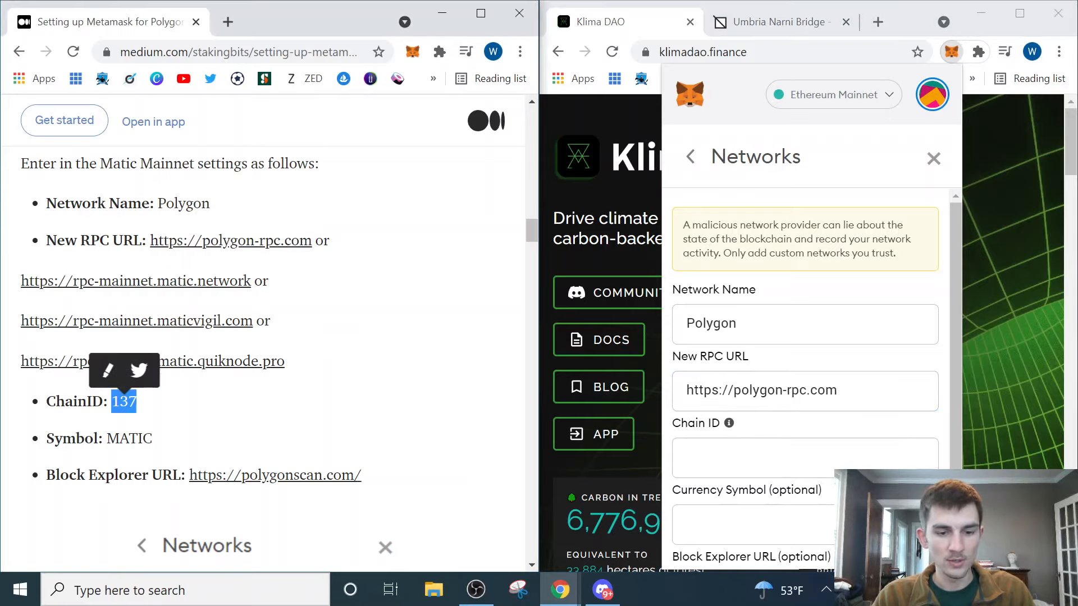
text(137)
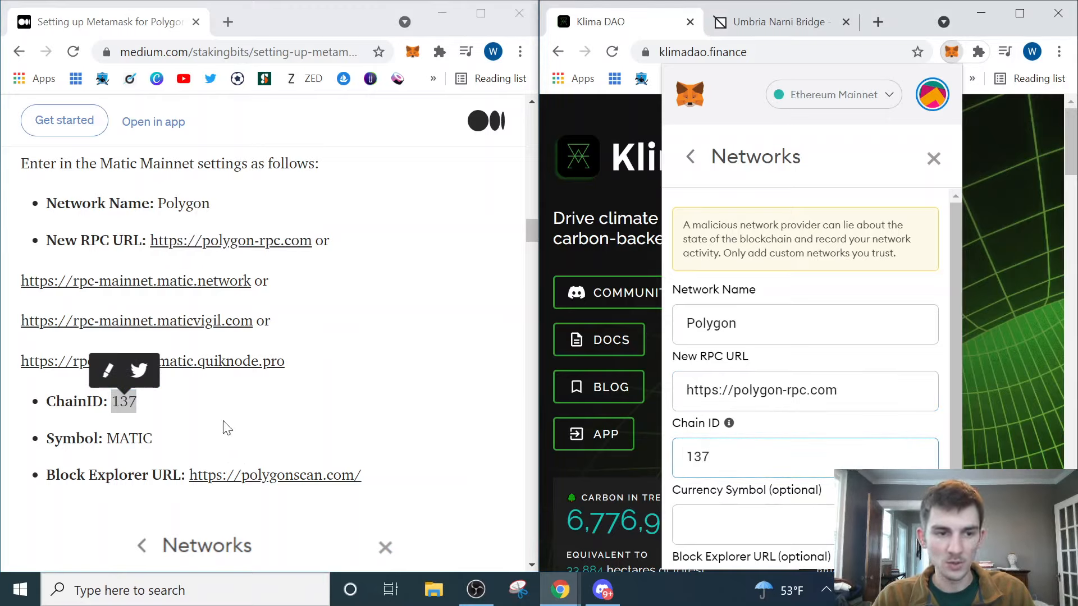
double_click(129, 437)
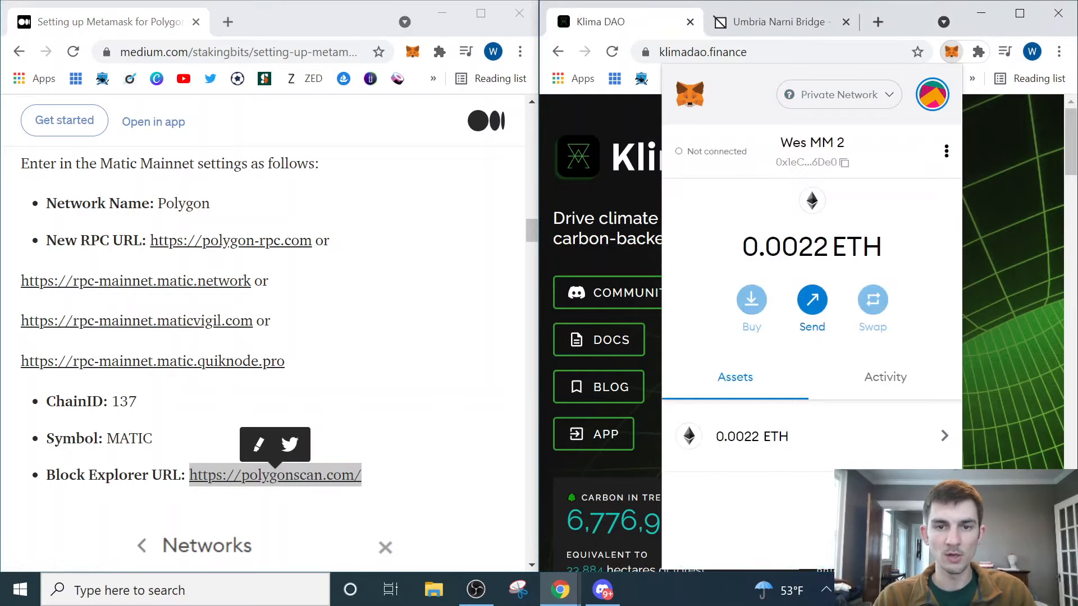
Step: Switch to the Umbria Narni Bridge page in the maximized browser window
click(837, 94)
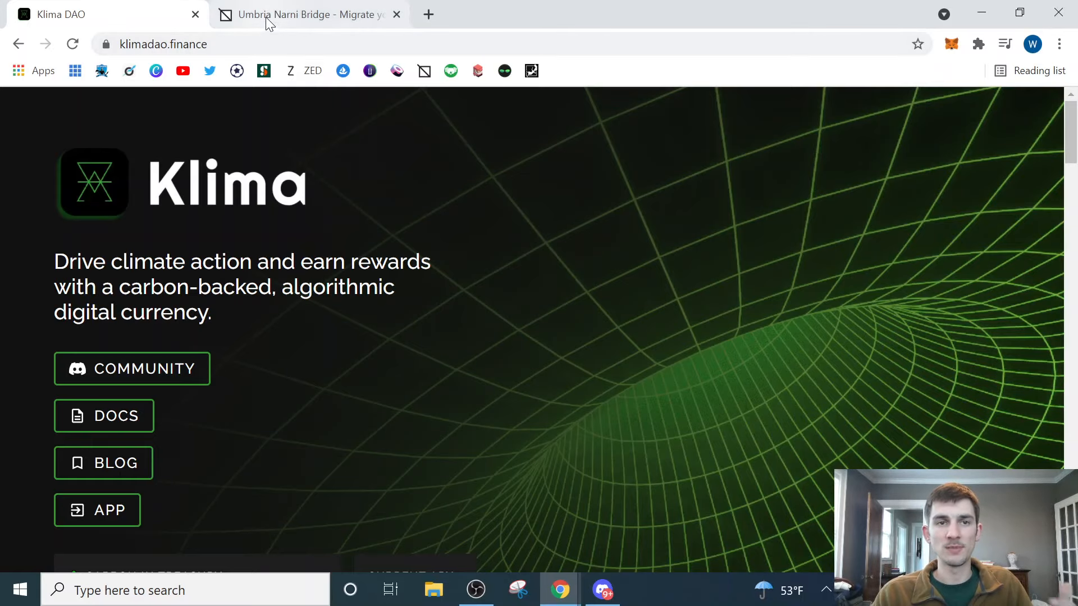
click(305, 13)
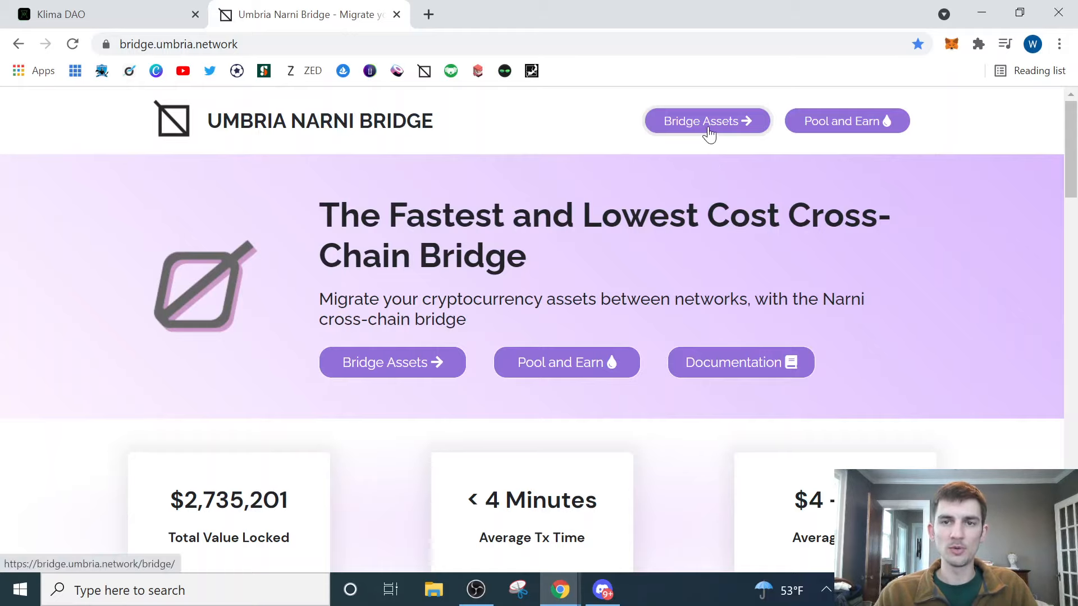
Step: Set the bridge to send 0.002 ETH from Ethereum to Polygon, correcting an initial .1 entry
click(706, 122)
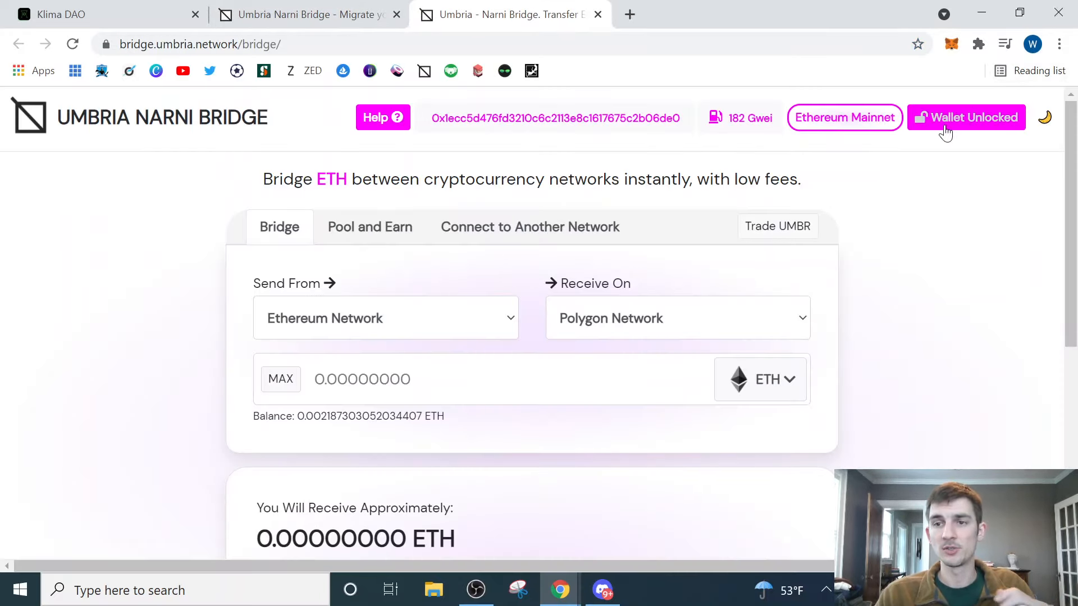
mouse_move(861, 130)
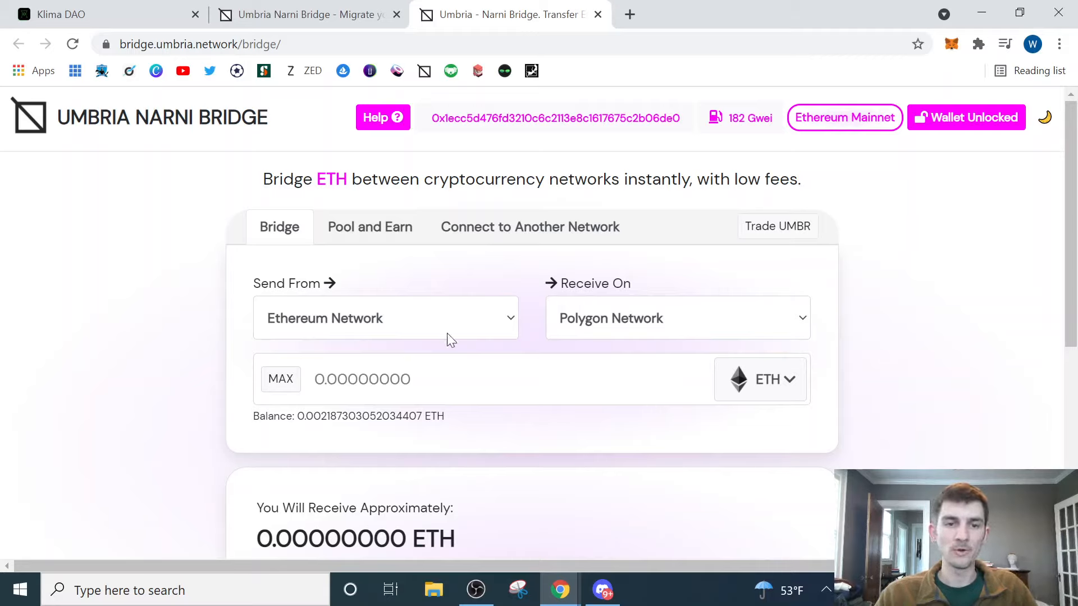
mouse_move(600, 337)
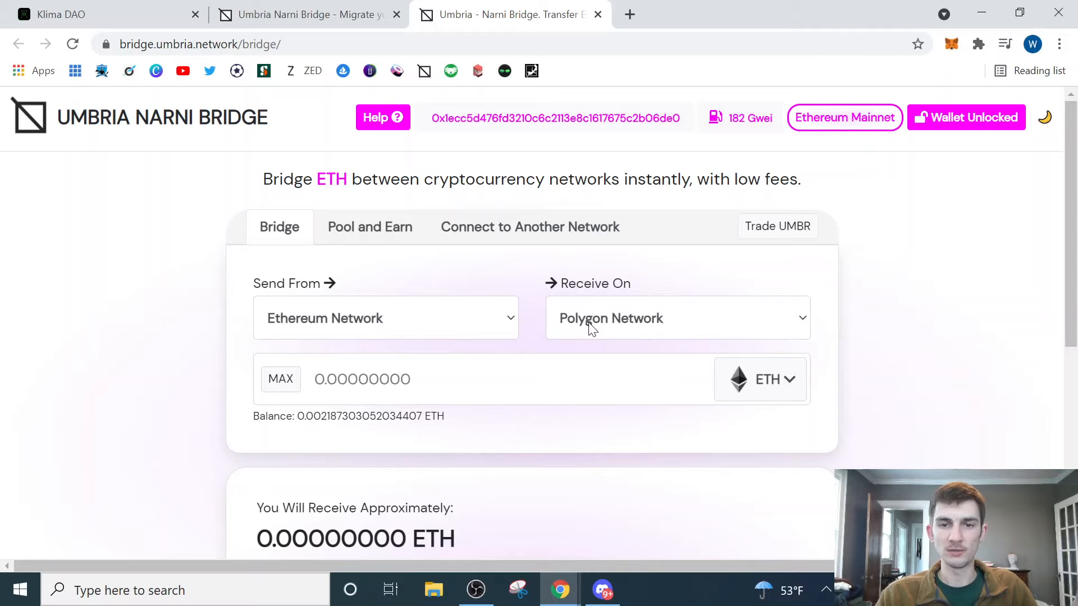
click(482, 379)
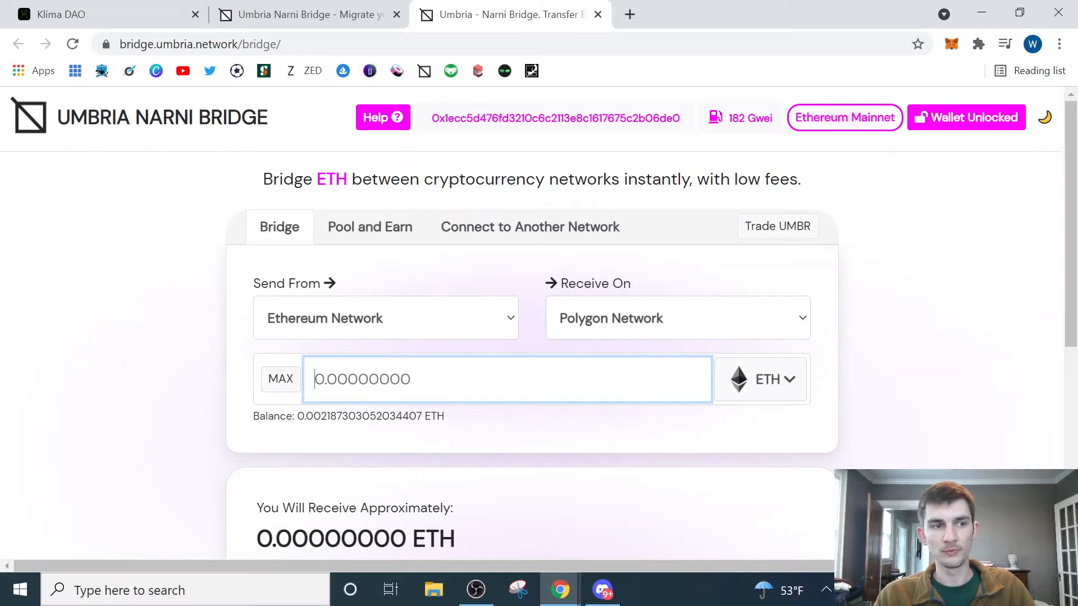
text(.1)
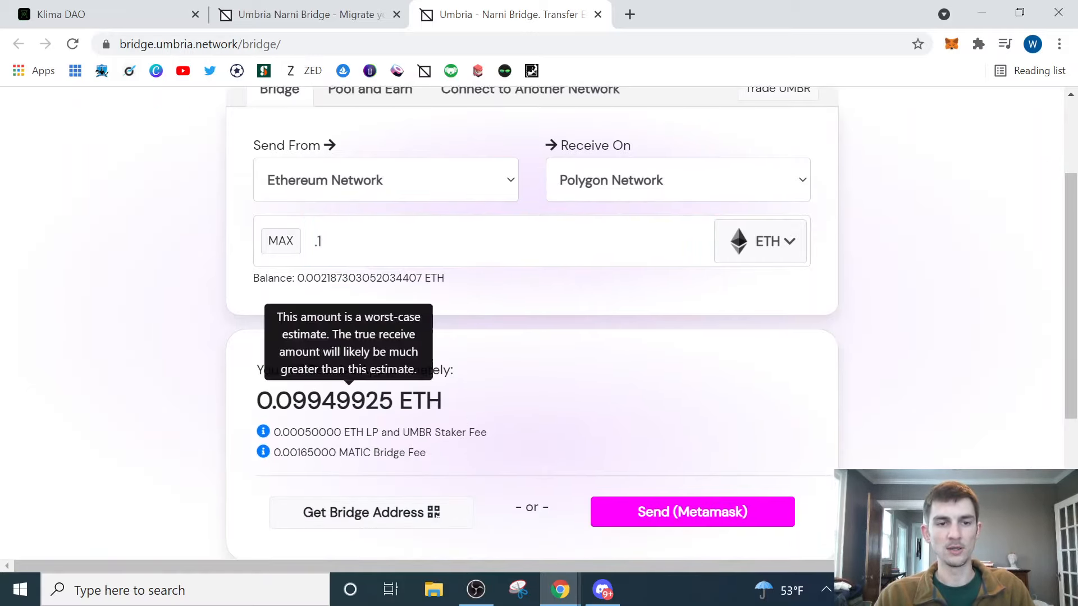
mouse_move(603, 362)
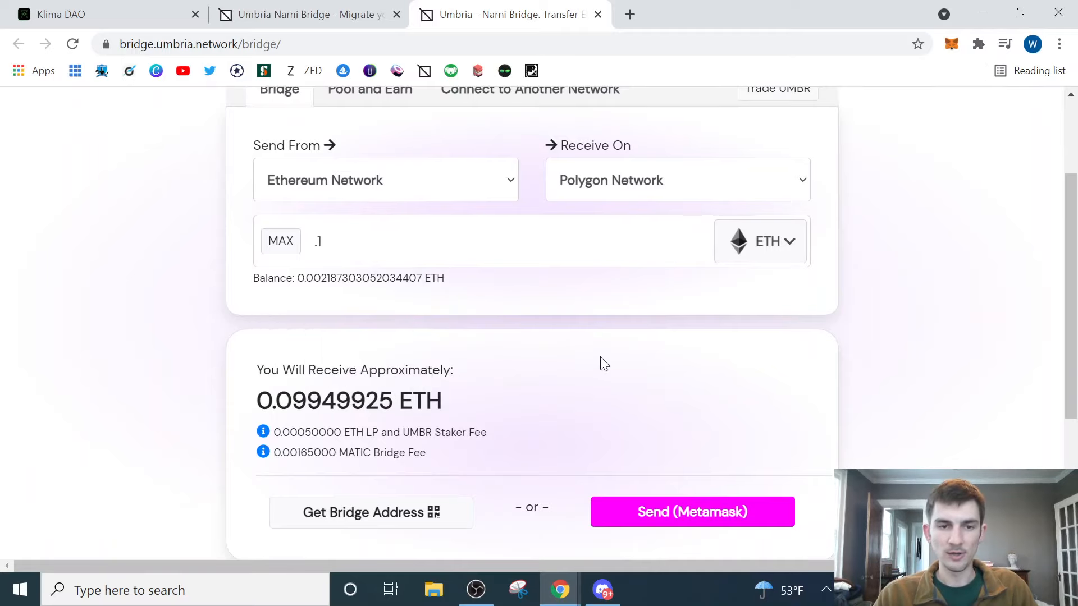
scroll(down, 3)
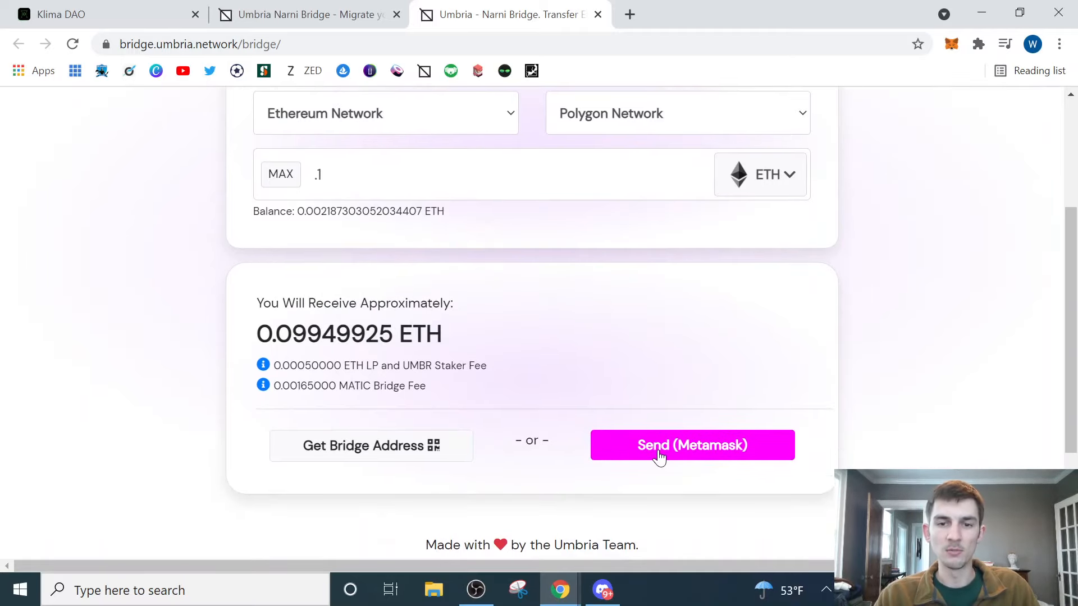
click(692, 445)
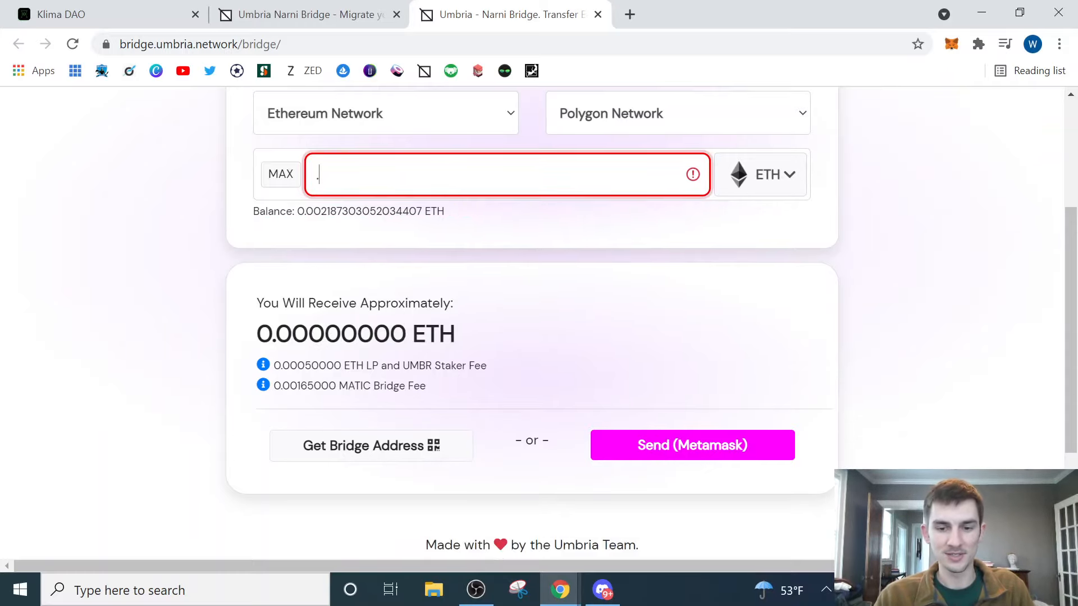
text(002)
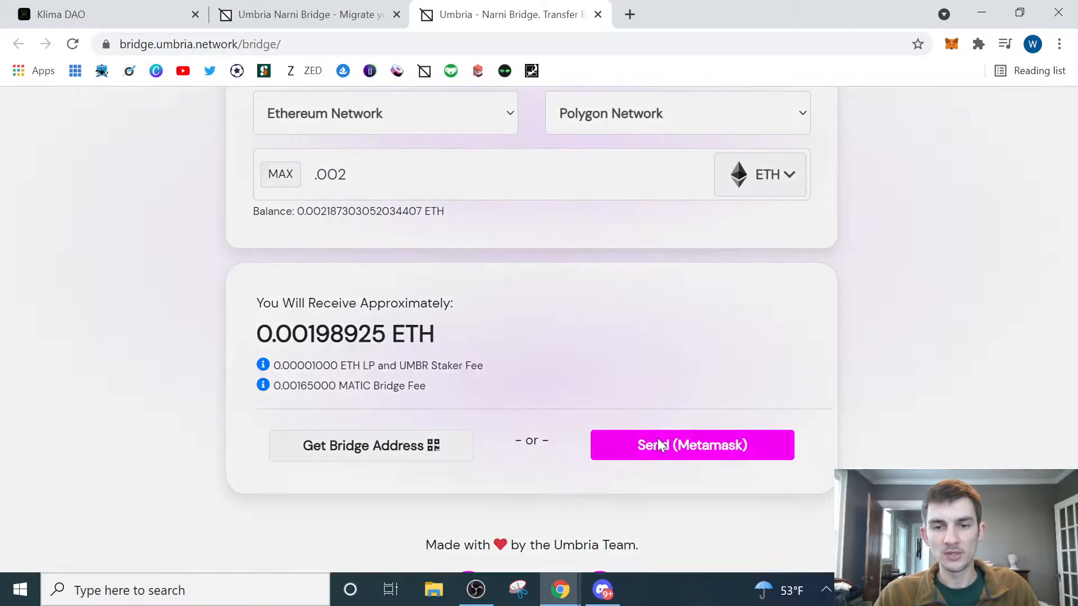
Step: Send the 0.002 ETH across the bridge via MetaMask and dismiss the progress window
click(691, 445)
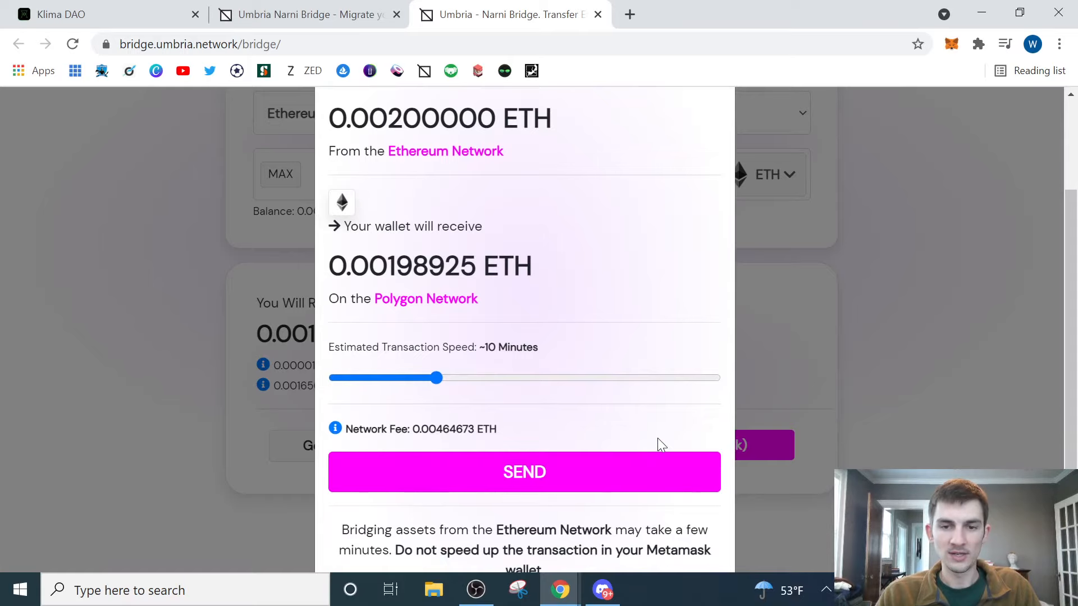
scroll(down, 3)
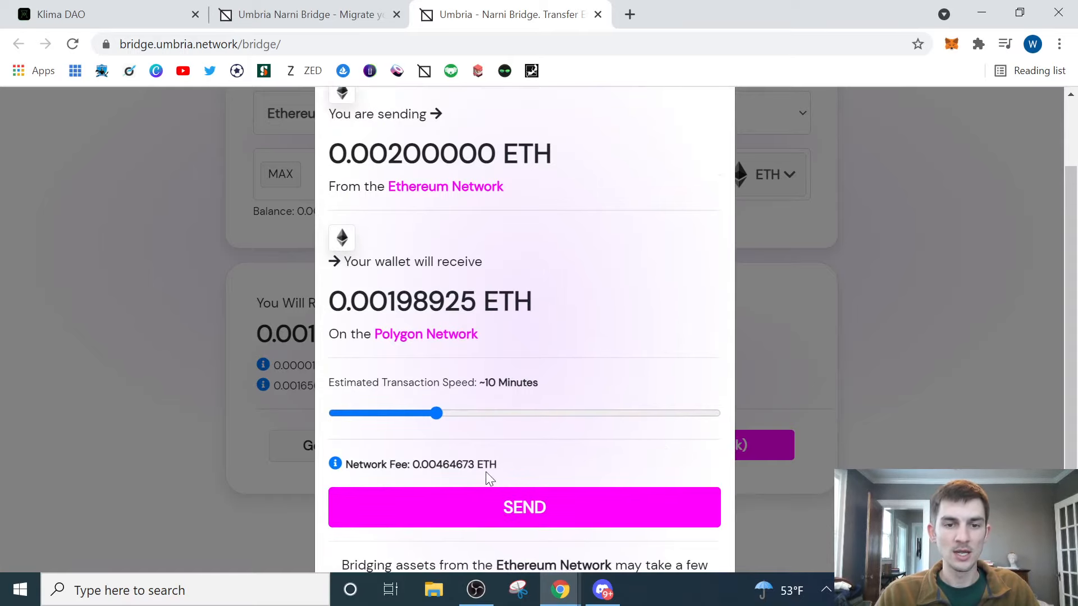
scroll(down, 3)
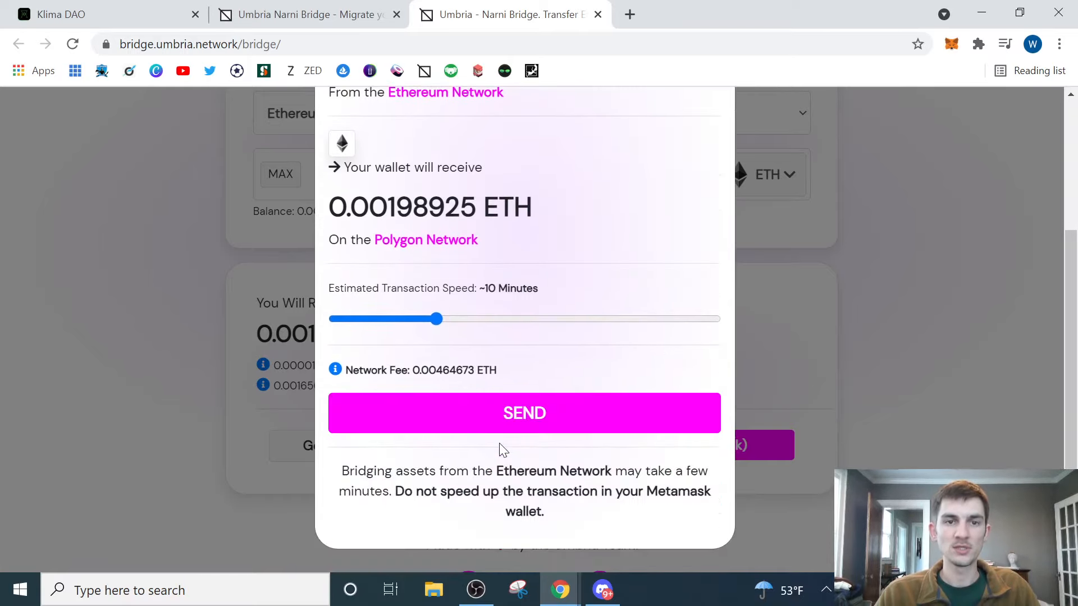
click(525, 412)
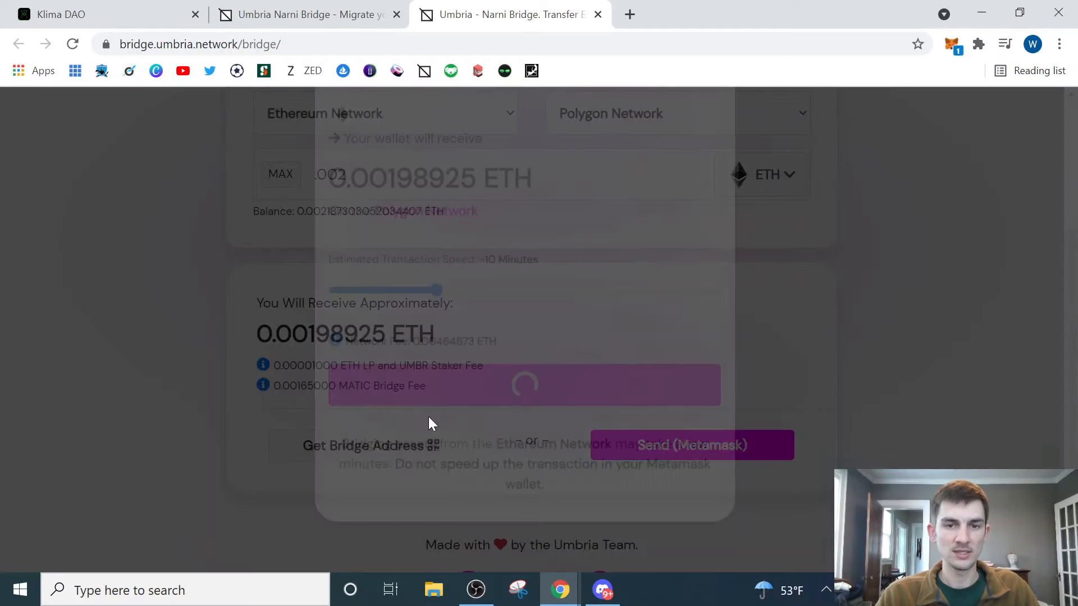
click(691, 445)
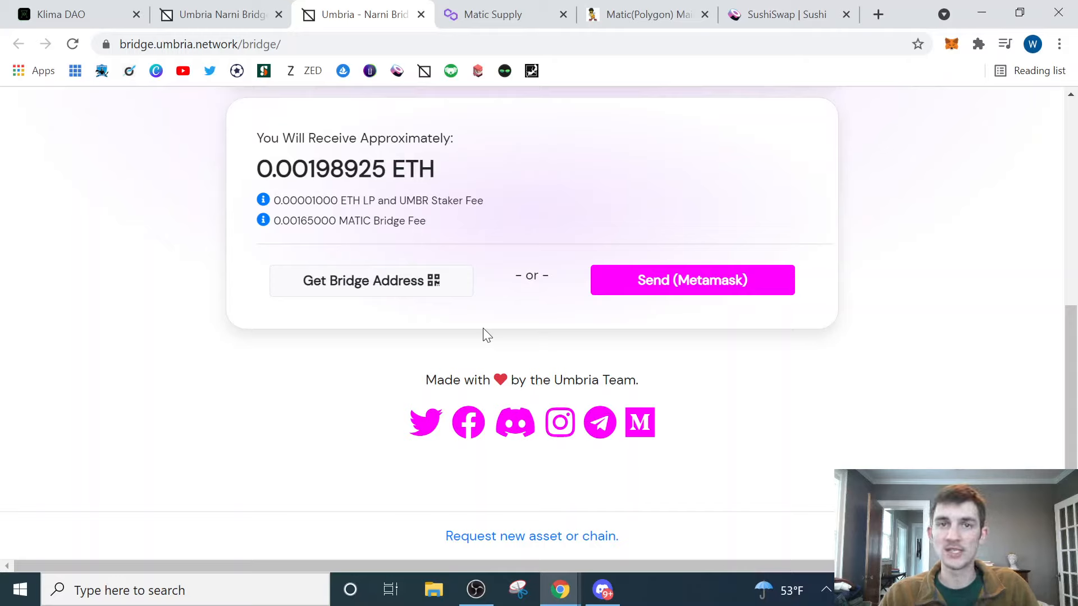
Step: Compare the matic.supply and Mac&Cheese faucet pages, landing on Mac&Cheese's 673.37 MATIC notice
click(493, 13)
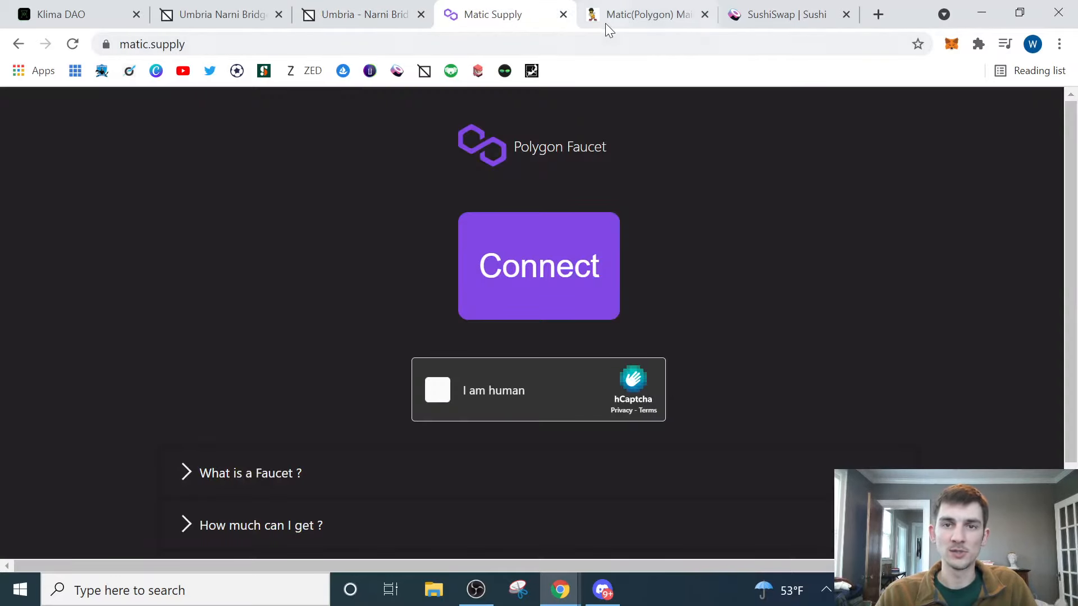
click(645, 14)
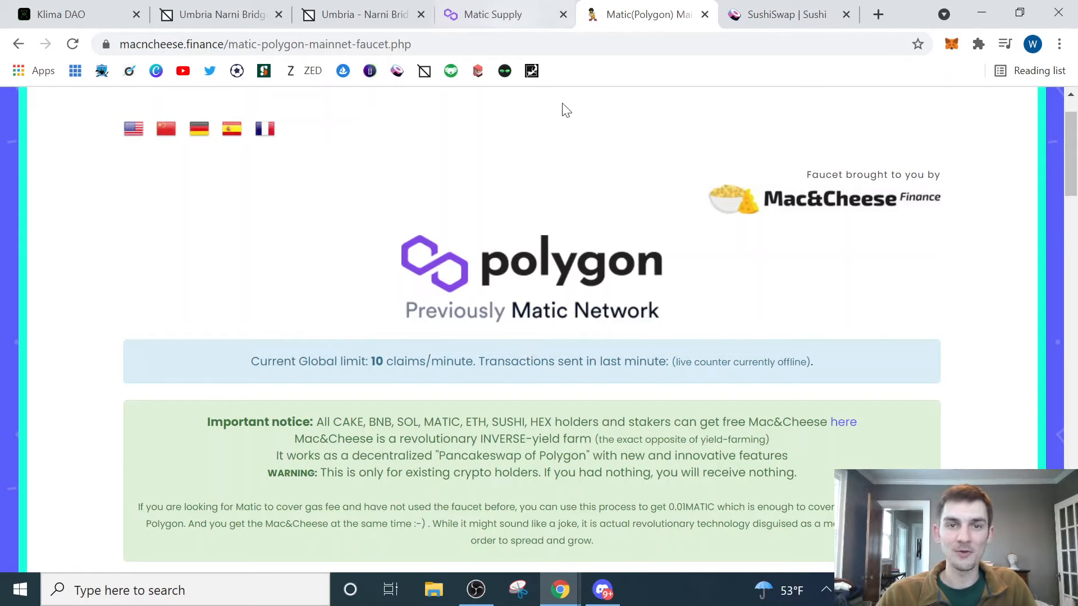
click(492, 14)
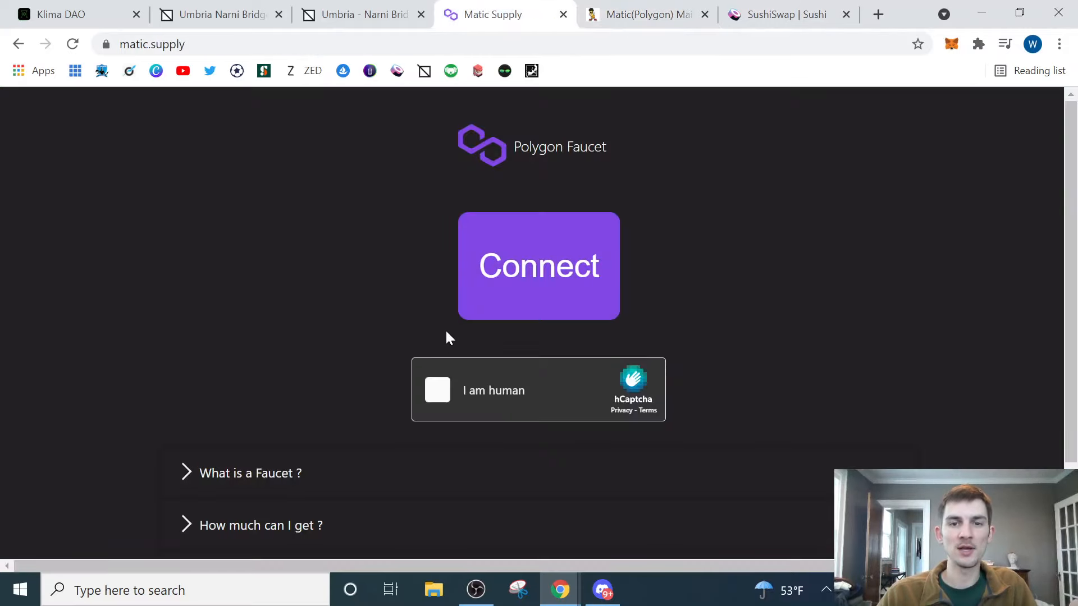
mouse_move(621, 246)
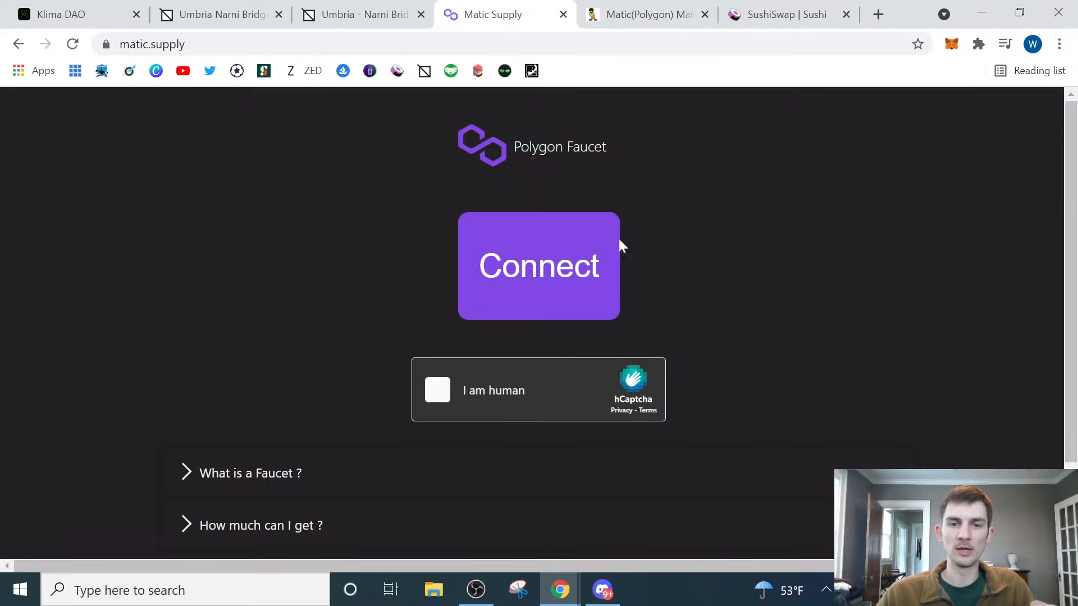
click(644, 14)
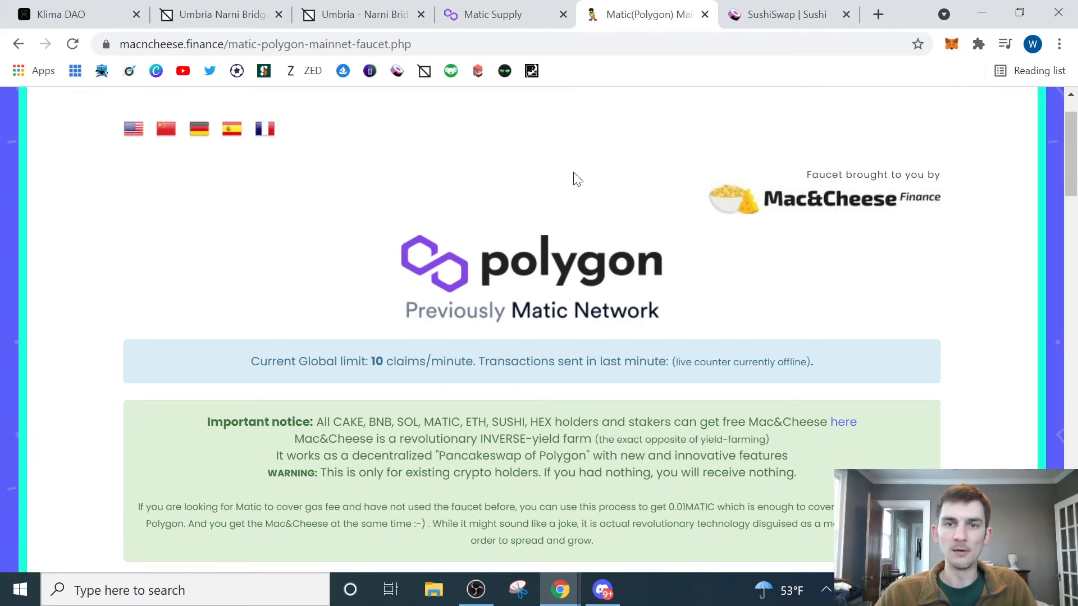
scroll(down, 3)
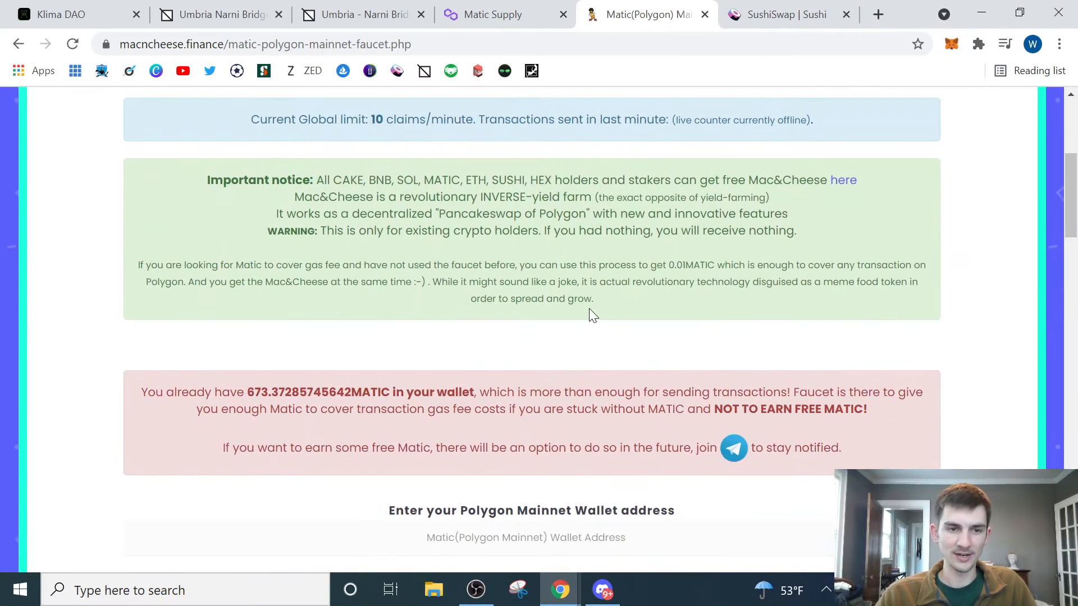
mouse_move(305, 430)
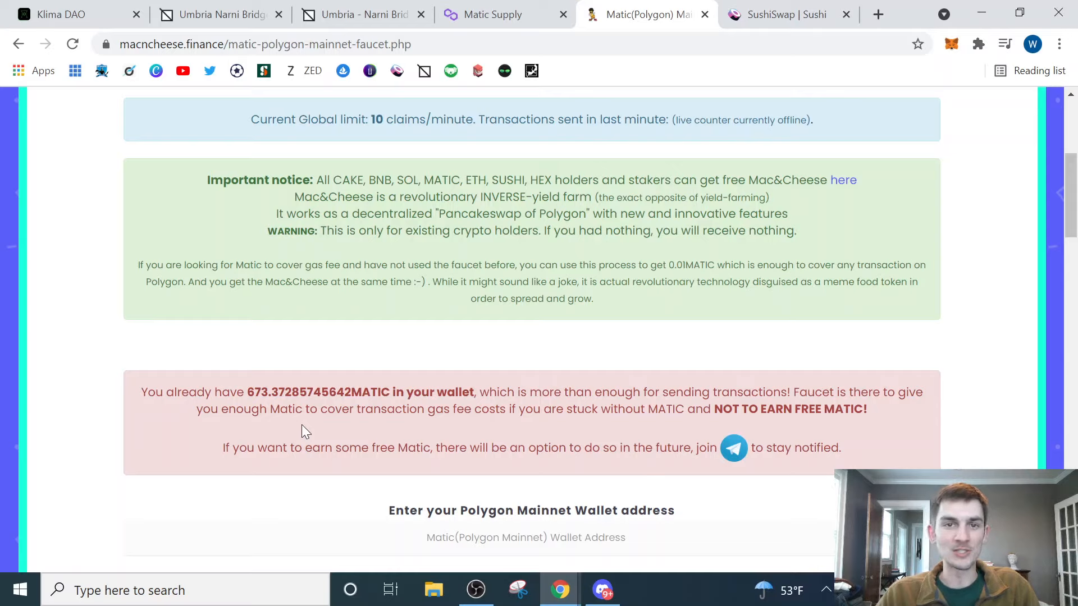
mouse_move(534, 63)
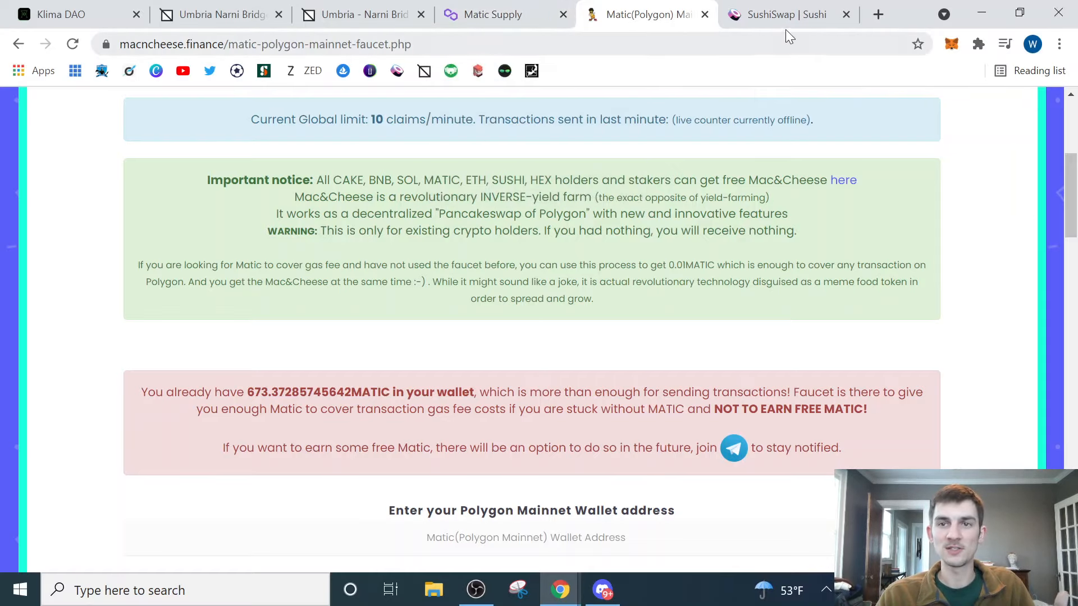
Step: On SushiSwap, reverse the swap and choose WETH as the token to swap into MATIC
click(788, 13)
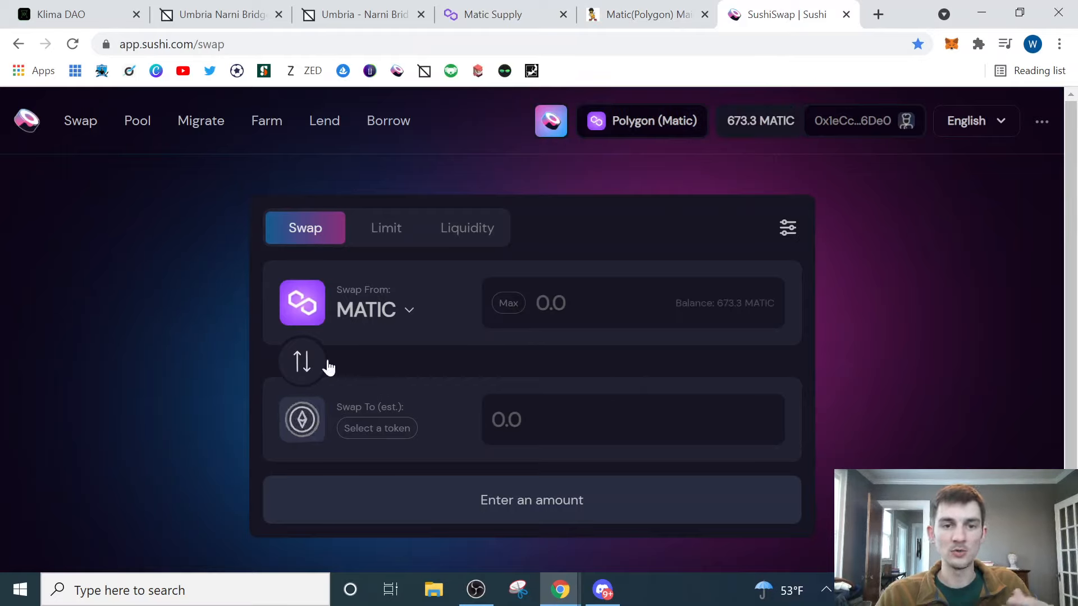
click(301, 362)
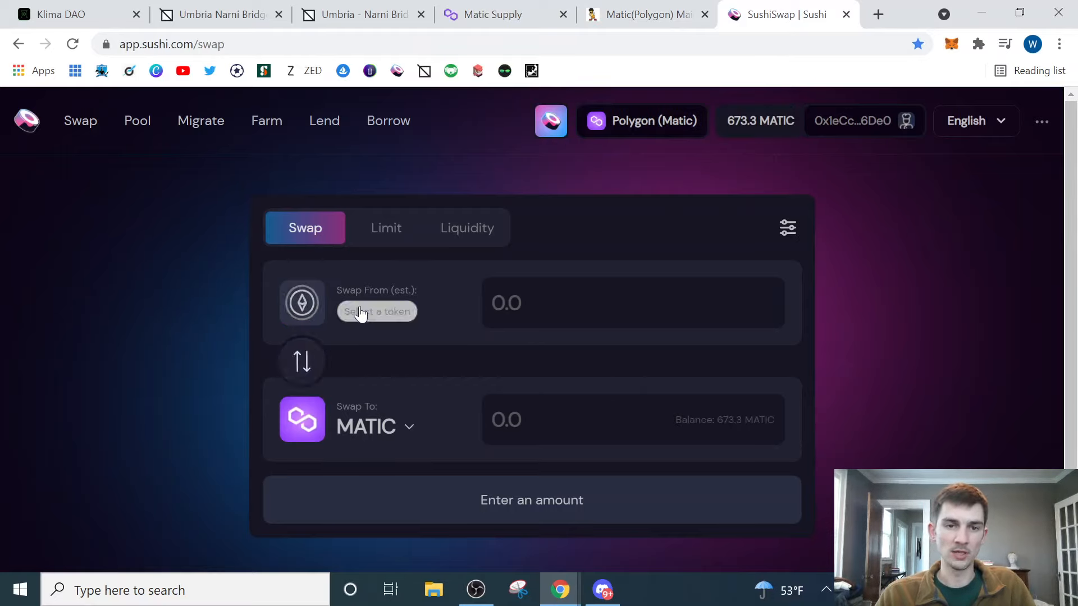
click(377, 311)
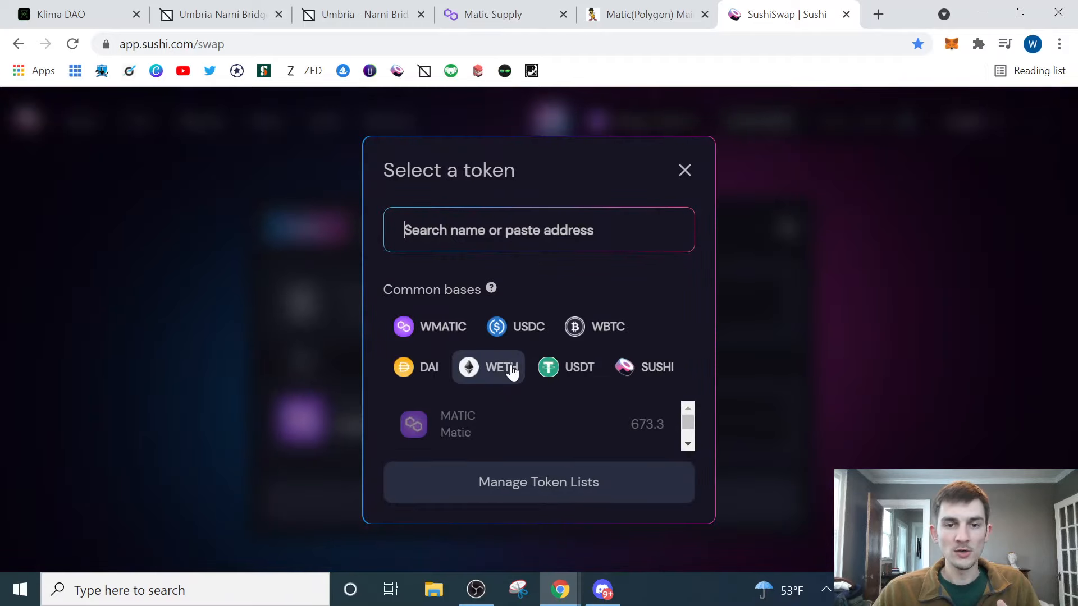
click(488, 366)
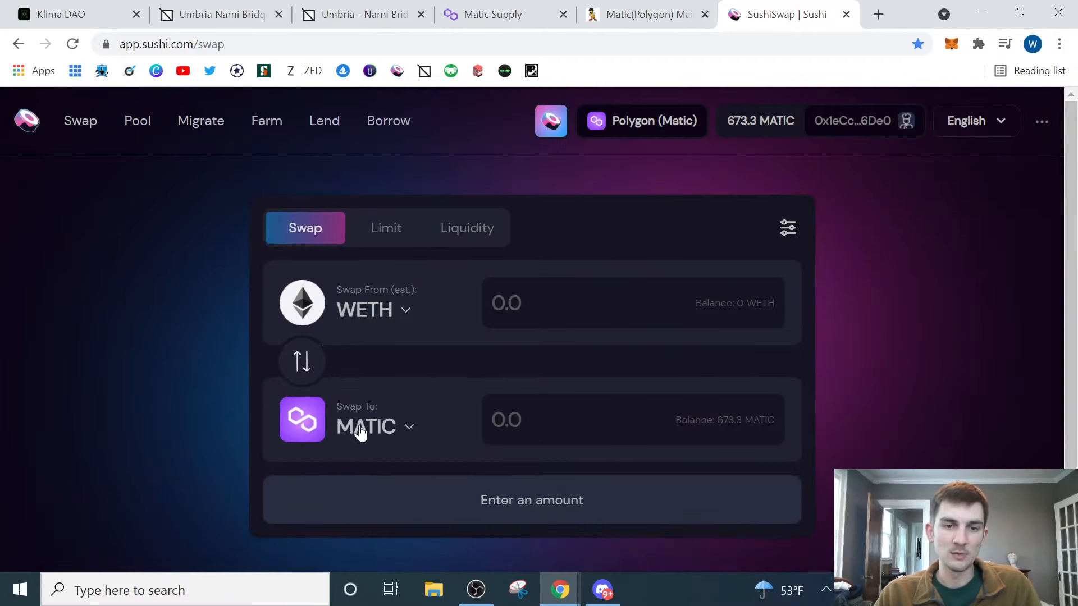
mouse_move(747, 310)
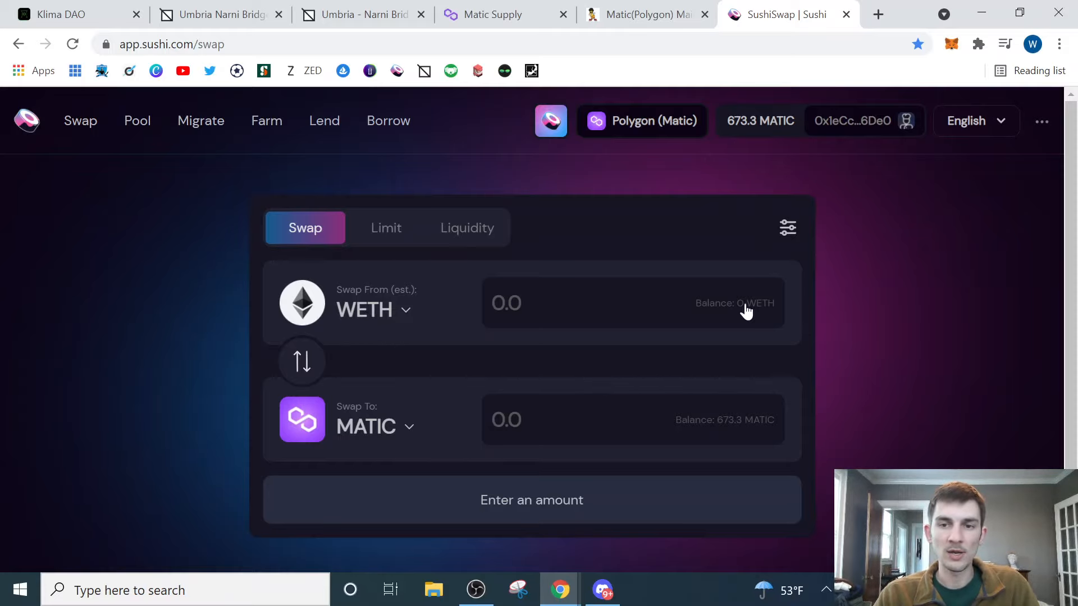
Step: Set the WETH amount to 0.1, showing about 220.407 MATIC received
click(619, 303)
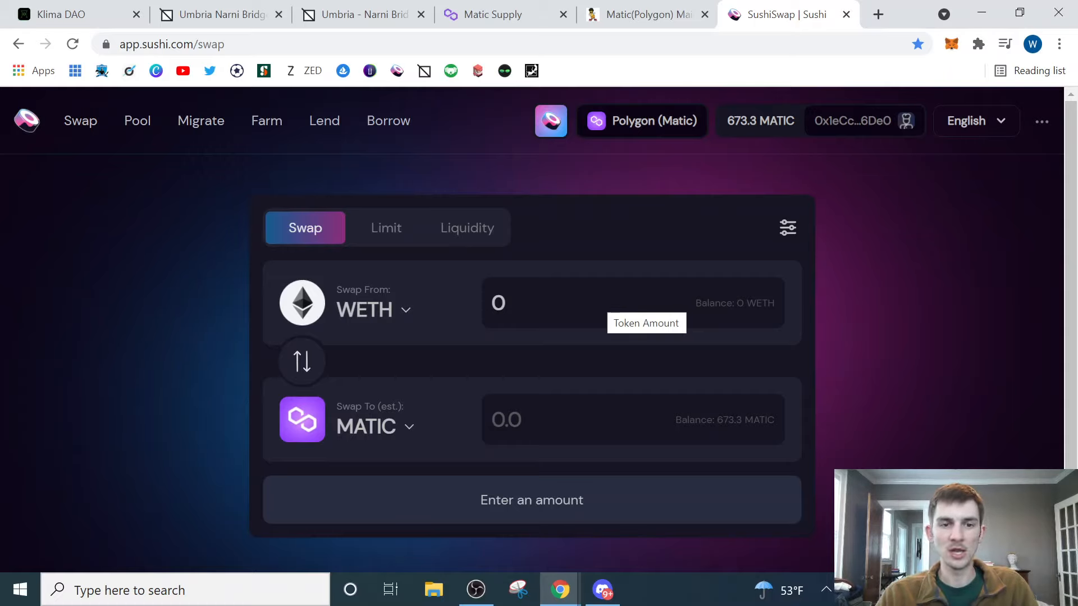
mouse_move(567, 341)
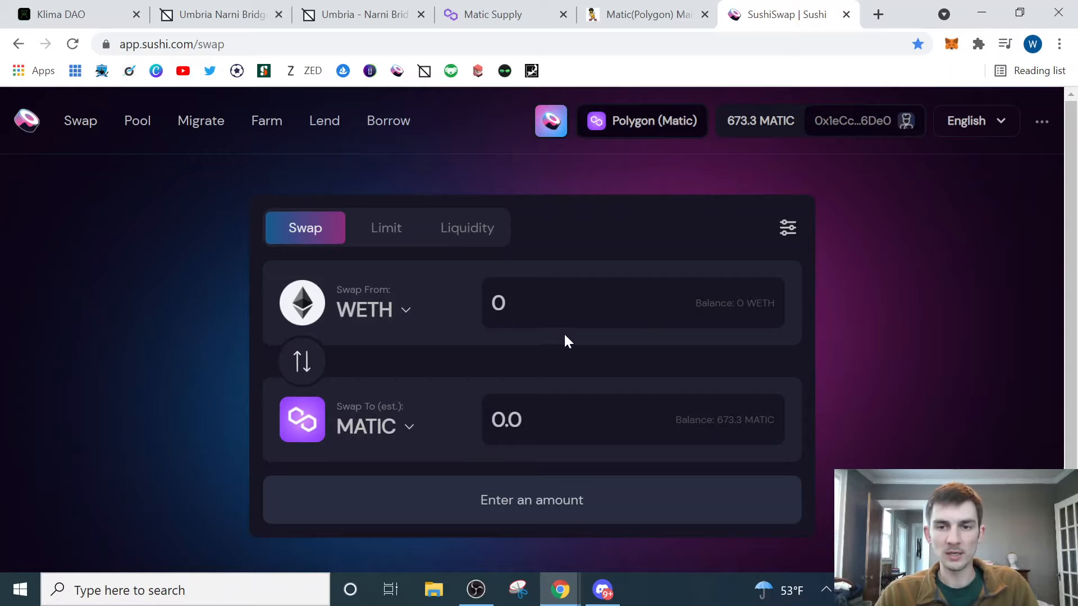
click(584, 303)
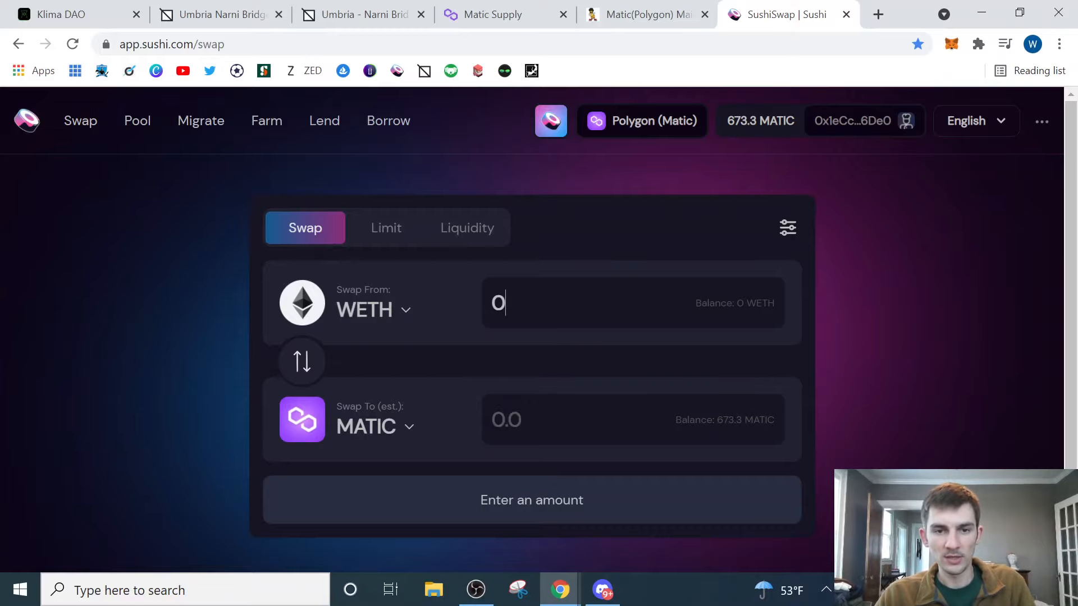
text(.1)
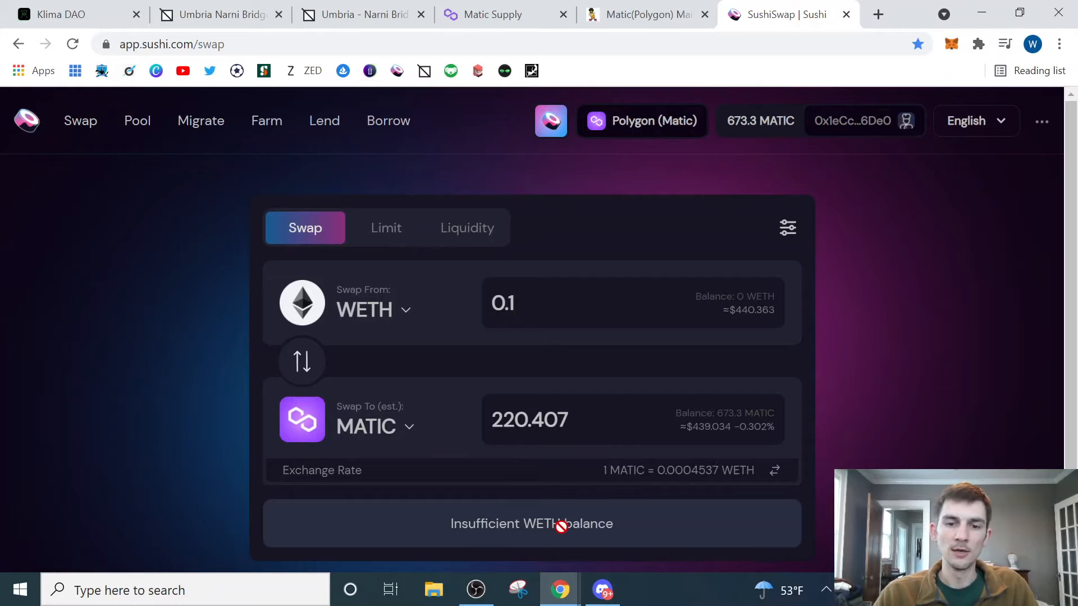
mouse_move(960, 95)
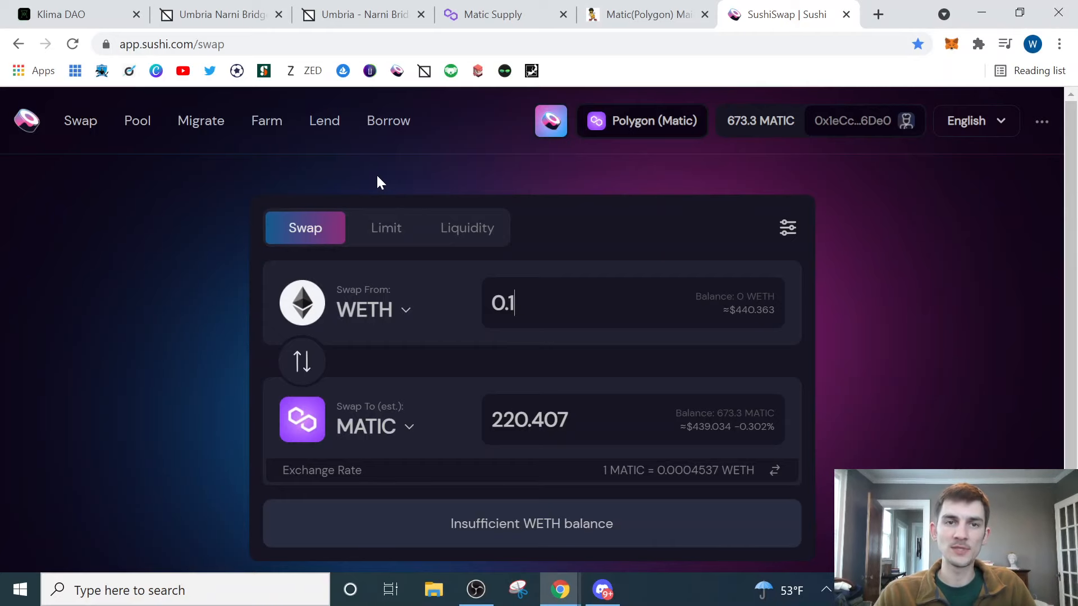
Step: Enter the Klima dApp from the Klima DAO site and connect the wallet
click(75, 13)
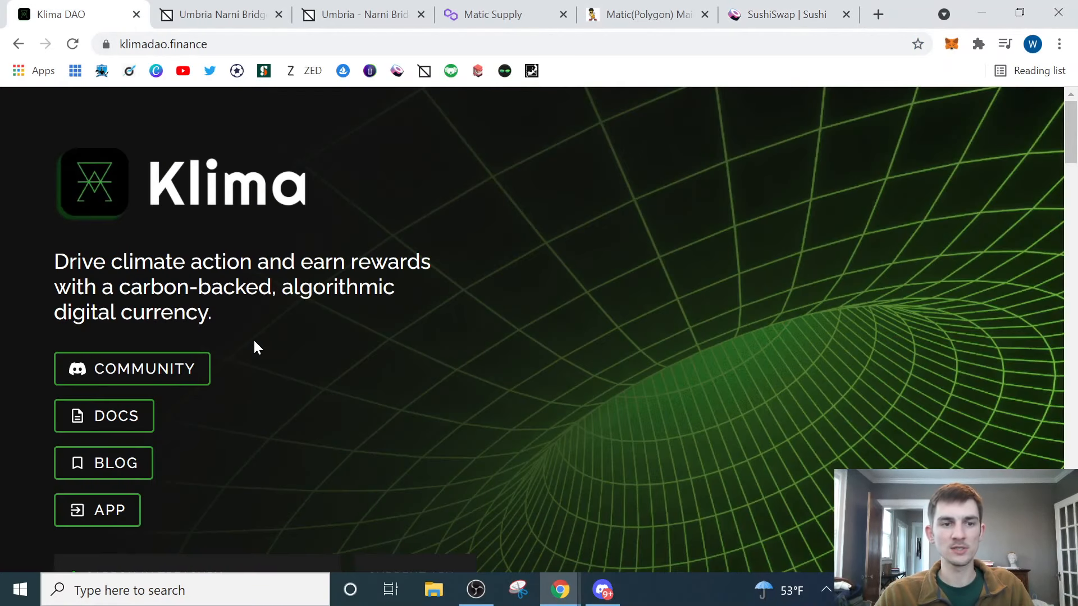
mouse_move(4, 507)
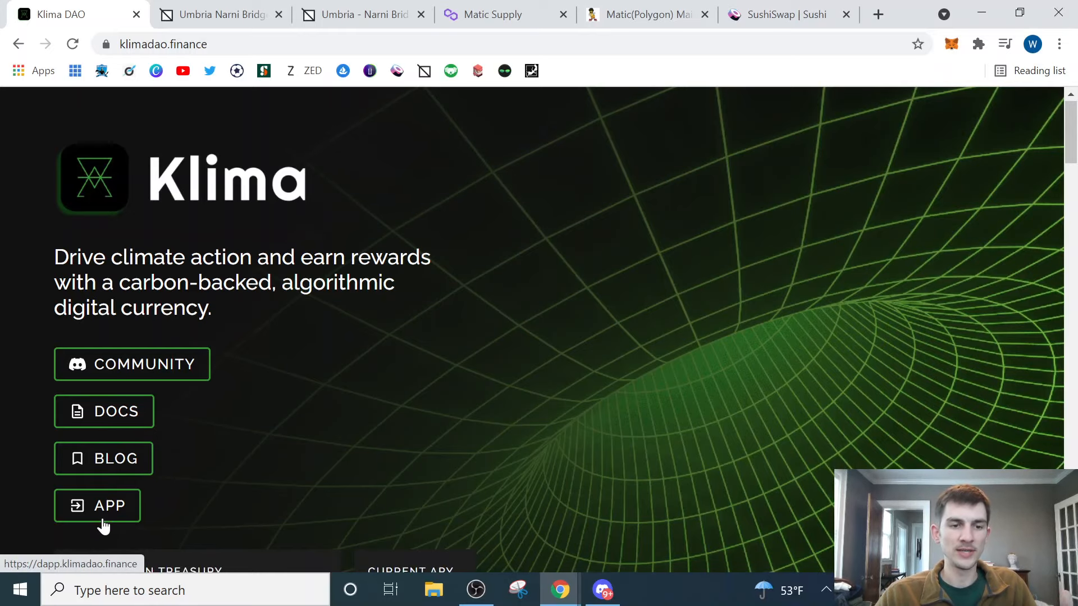
click(97, 506)
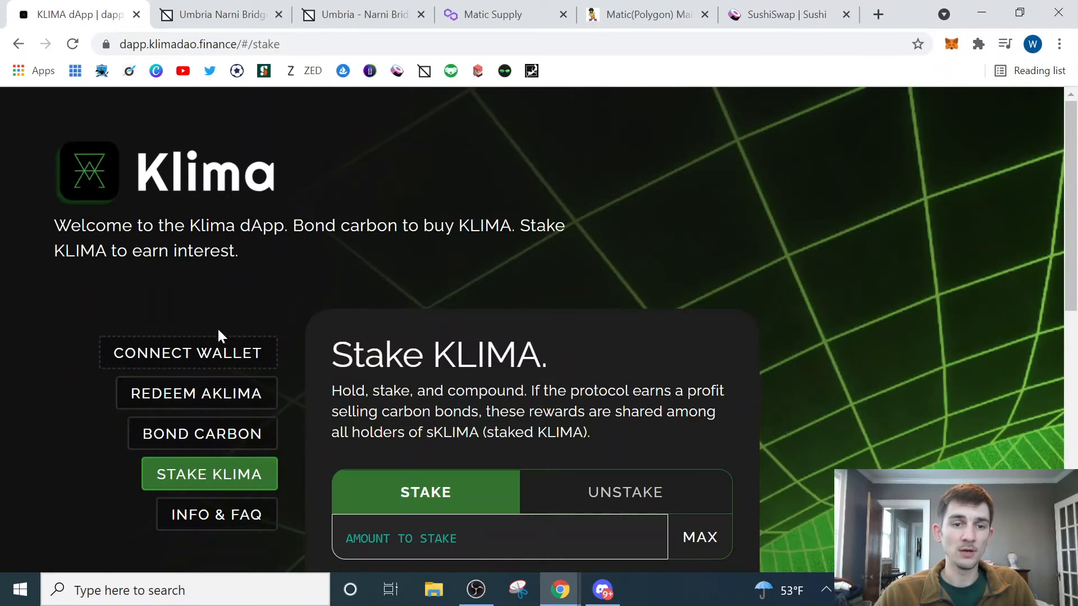
click(188, 353)
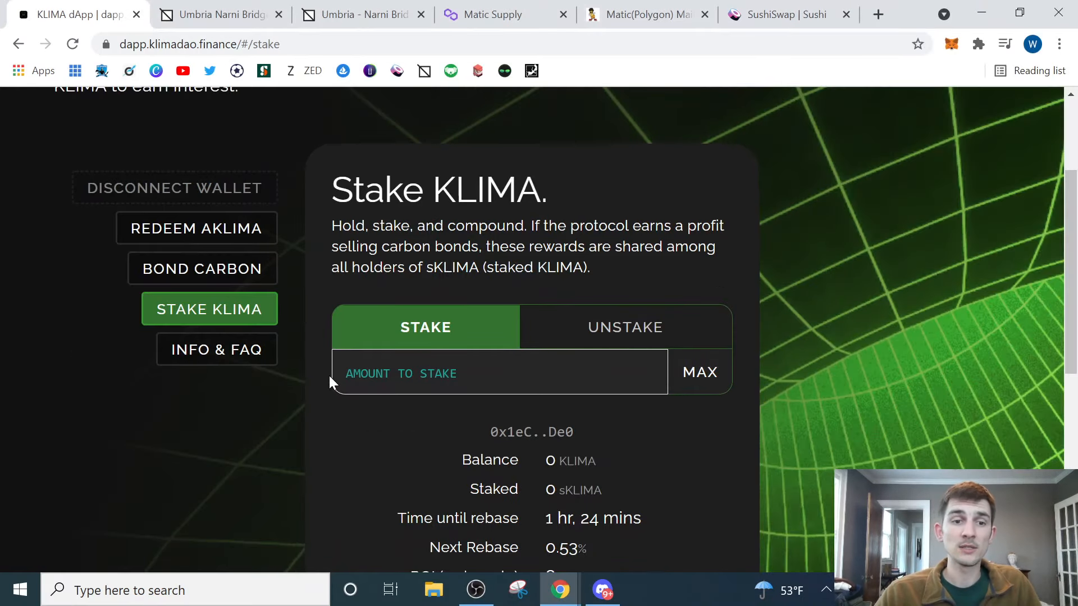
Step: View the Info & FAQ page's official Polygon addresses and SushiSwap links
click(215, 349)
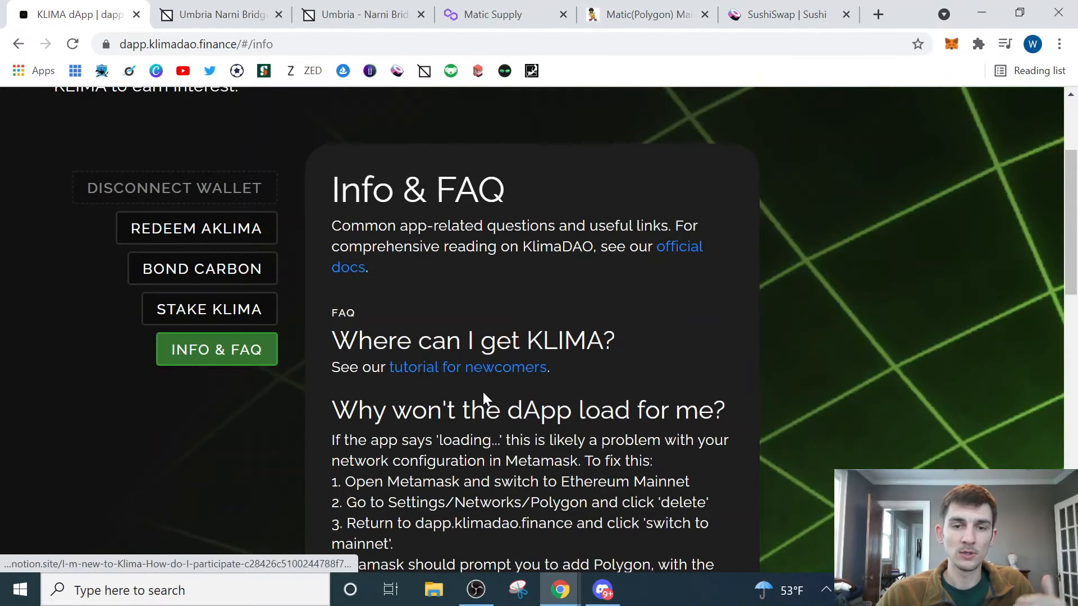
scroll(down, 3)
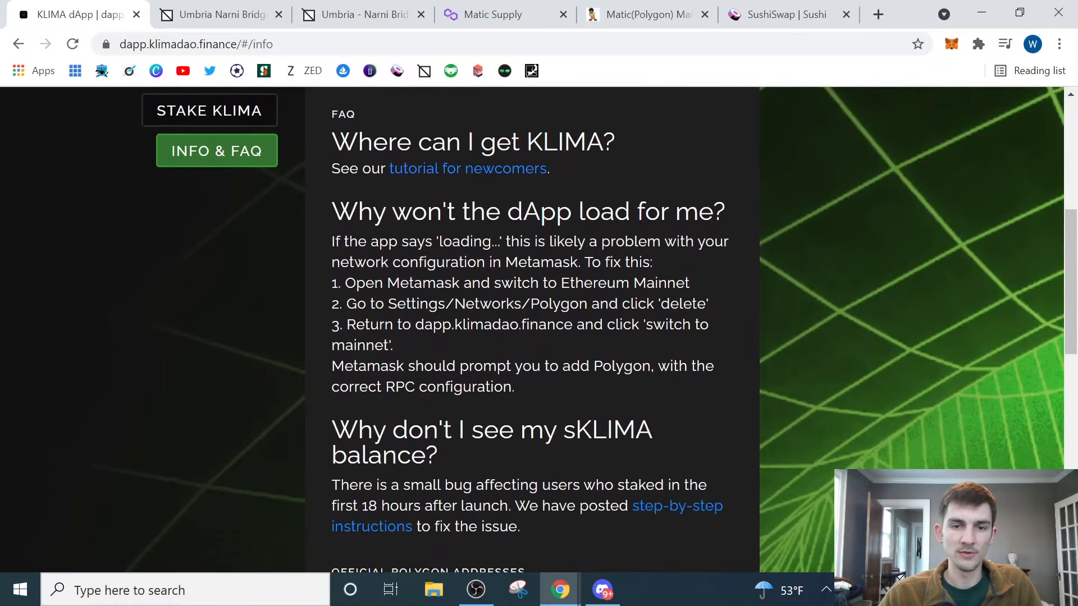
scroll(down, 3)
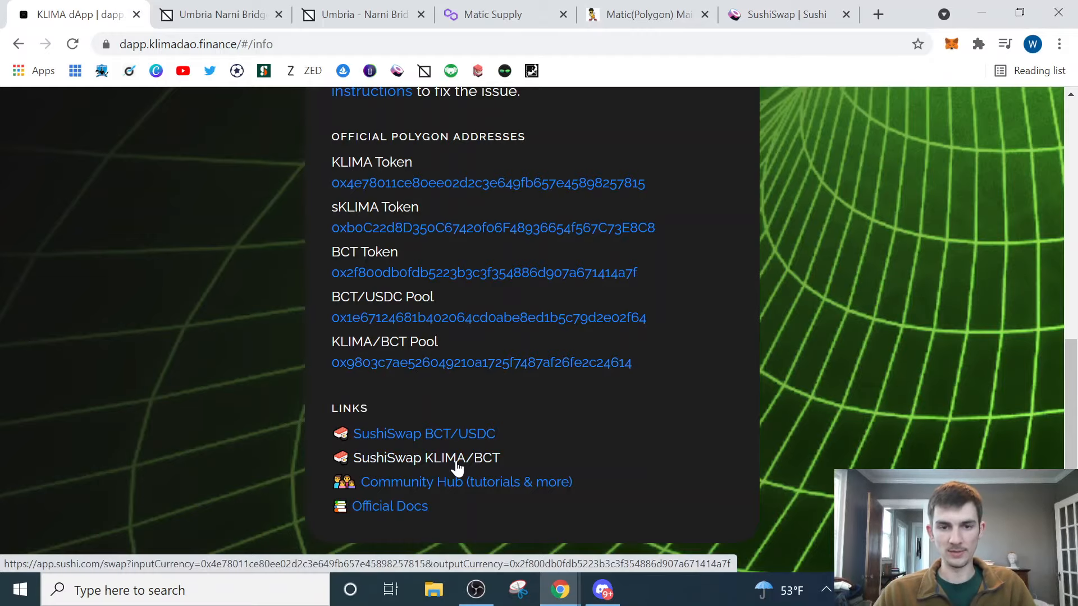
Step: On SushiSwap's KLIMA/BCT page, set up 250 MATIC to swap for about 0.2781 KLIMA
click(426, 457)
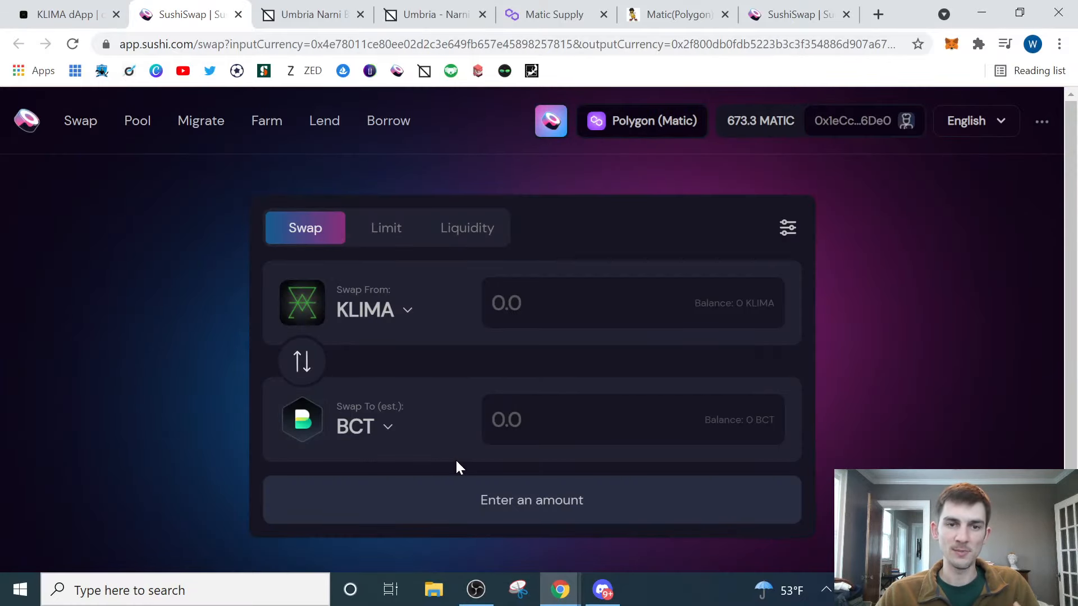
mouse_move(301, 361)
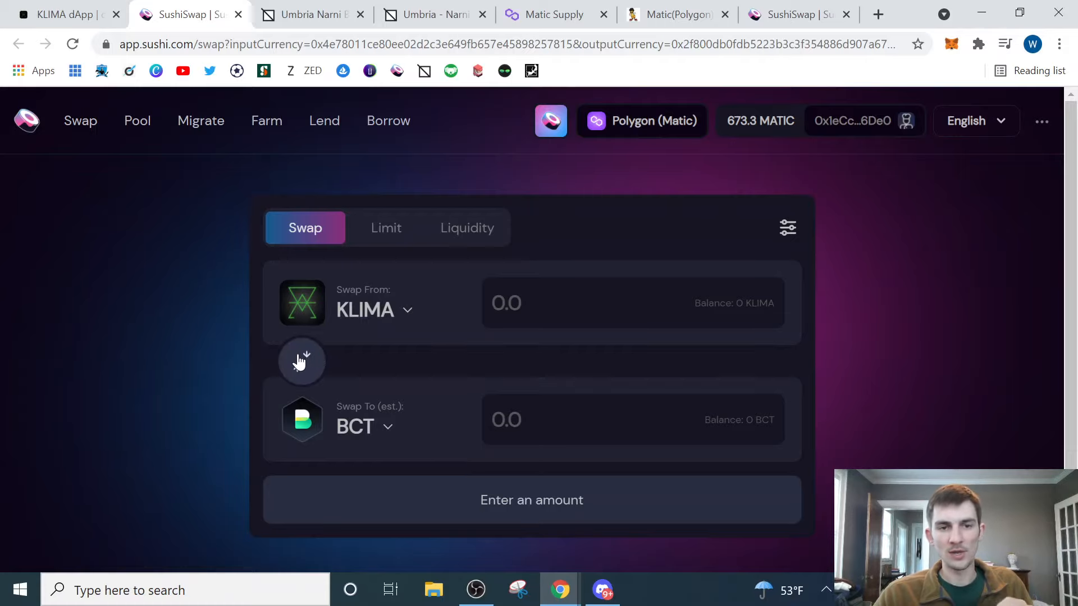
click(300, 361)
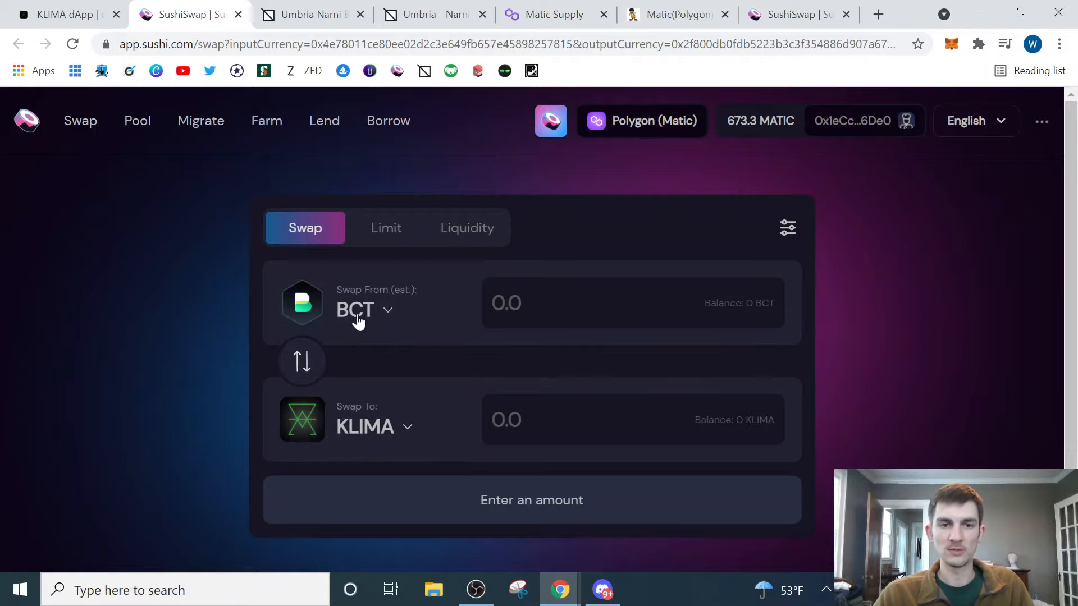
click(358, 310)
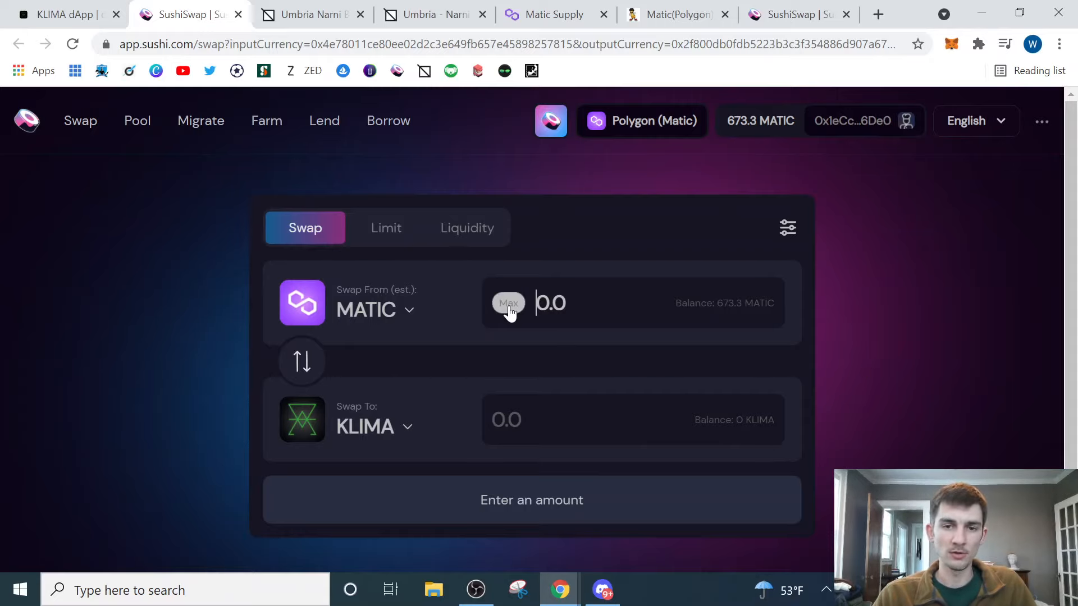
click(508, 303)
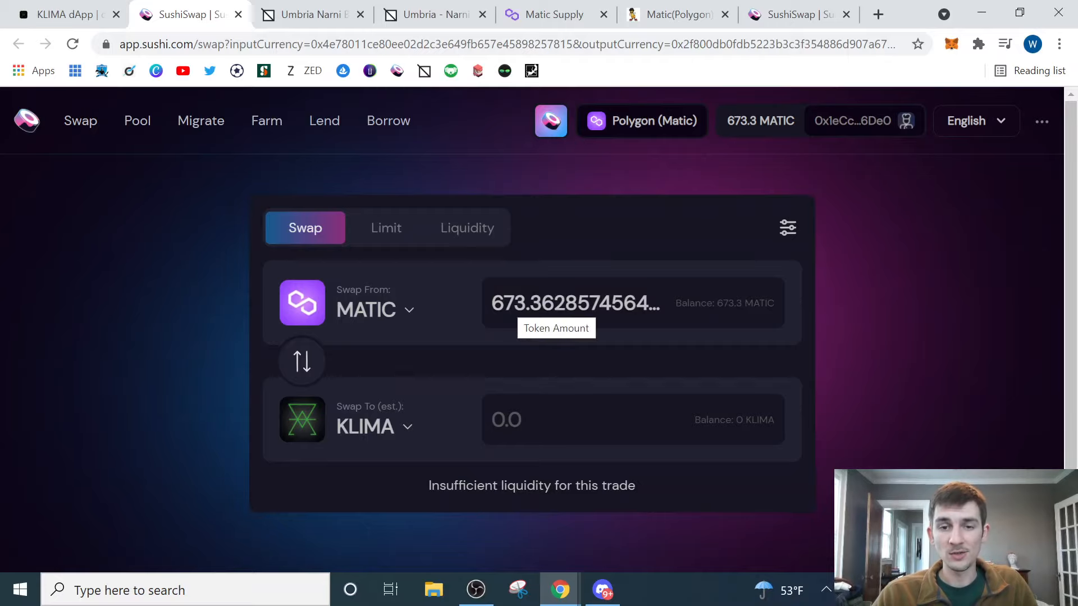
text(250)
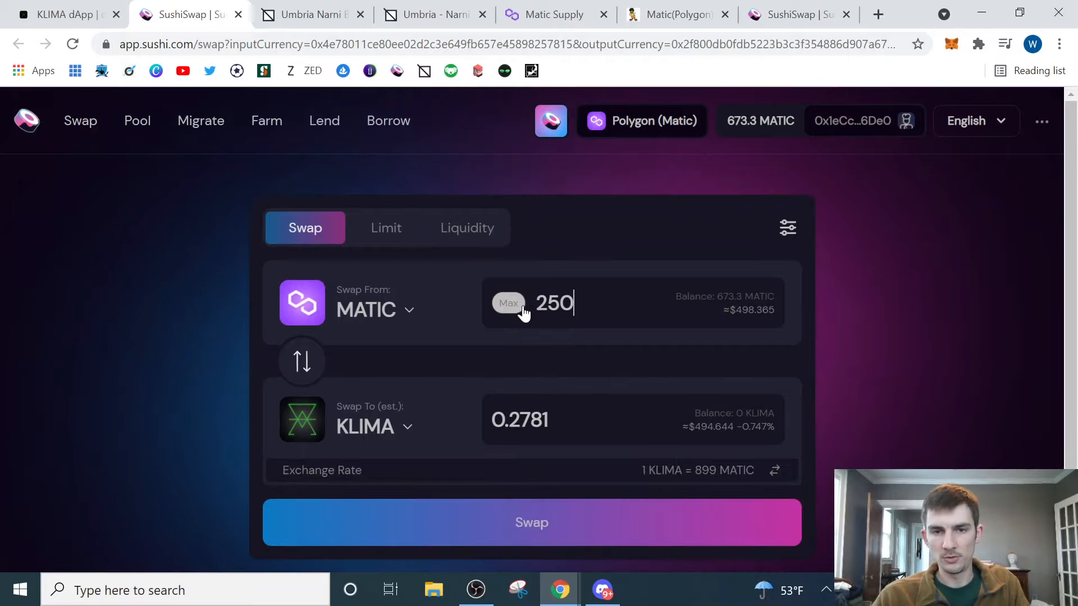
mouse_move(504, 449)
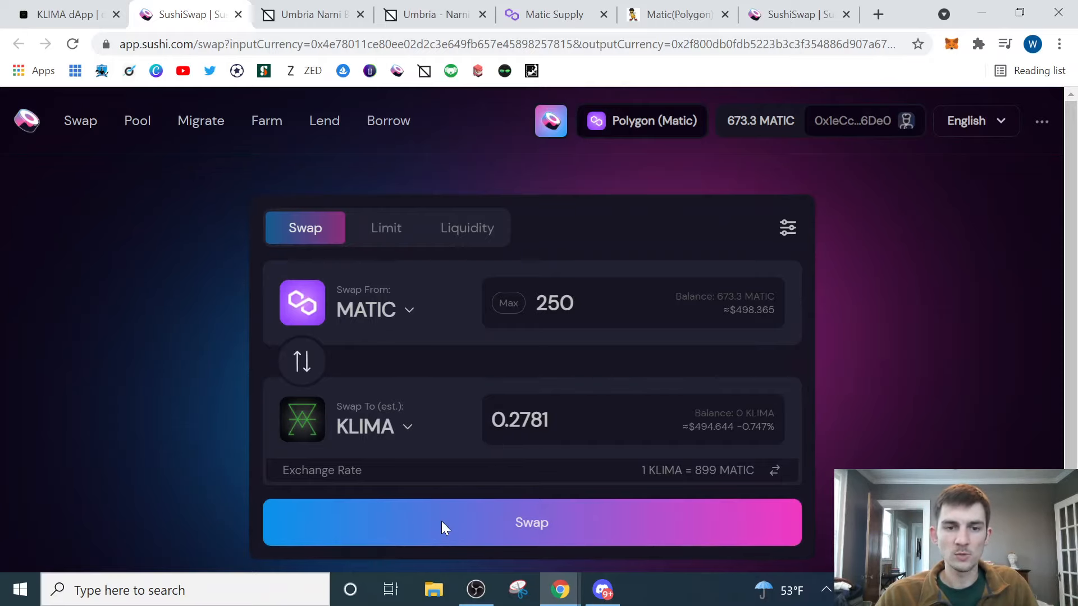
Step: Execute the 250 MATIC to KLIMA swap, add KLIMA to MetaMask and dismiss the confirmation
click(531, 522)
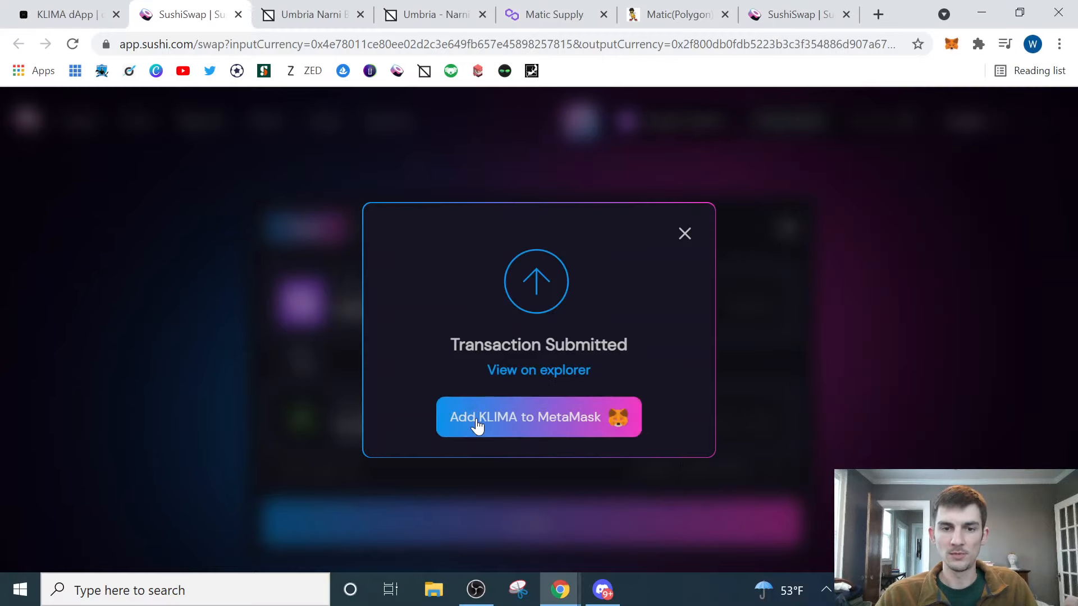
click(537, 416)
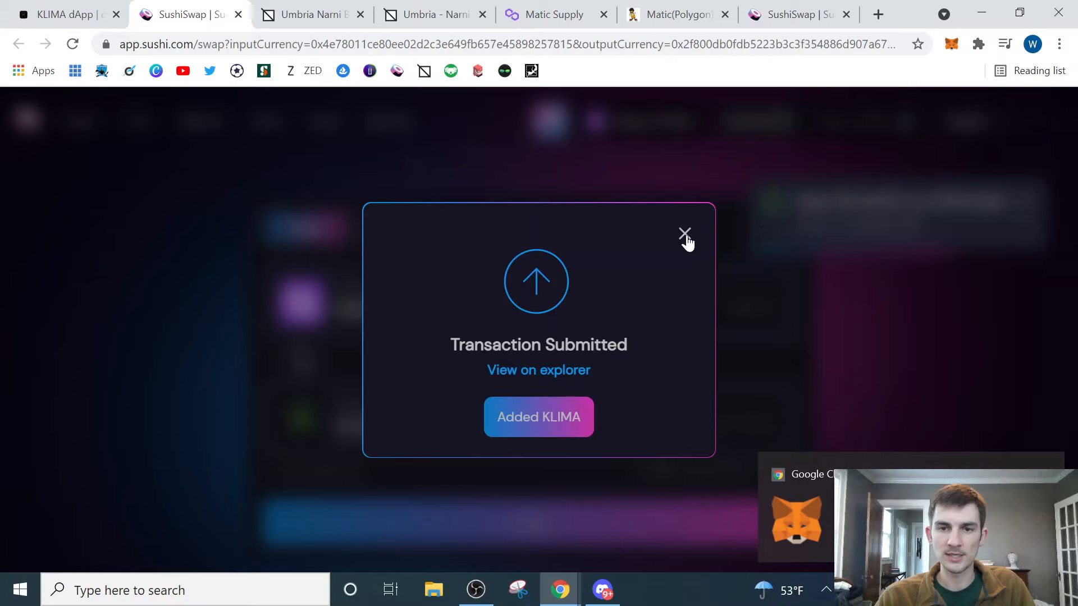
click(685, 233)
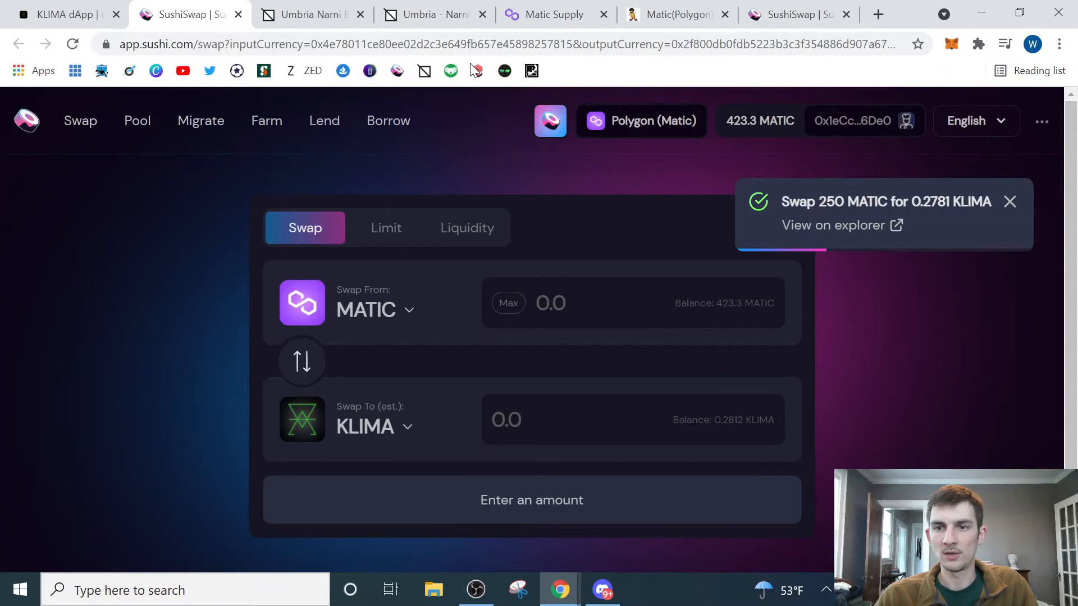
Step: On the Klima dApp's Stake page, fill the full 0.2812 KLIMA balance and approve KLIMA for staking
click(65, 14)
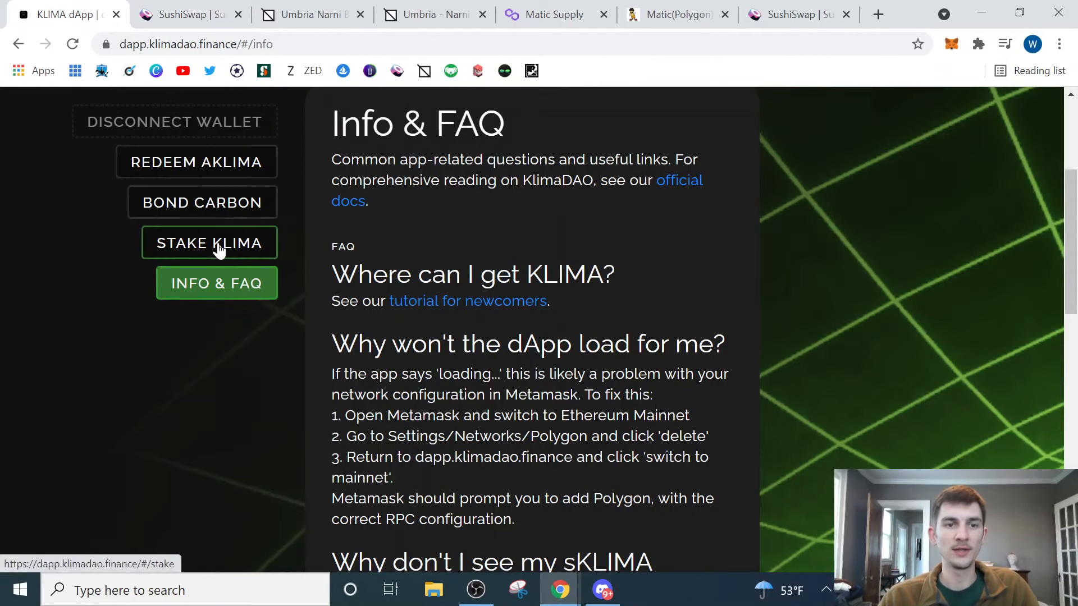
click(210, 243)
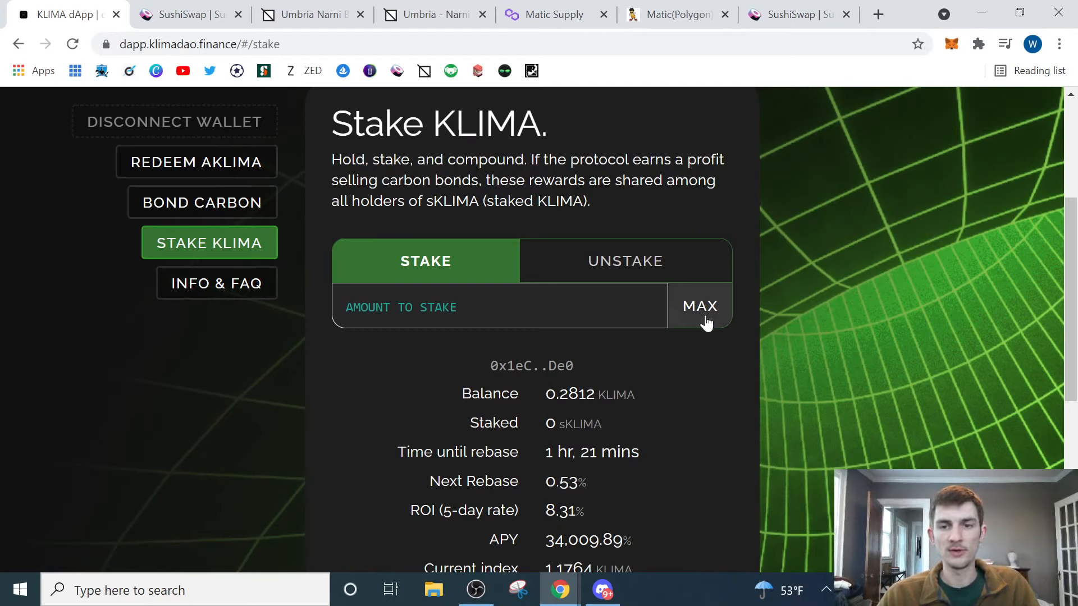
click(700, 305)
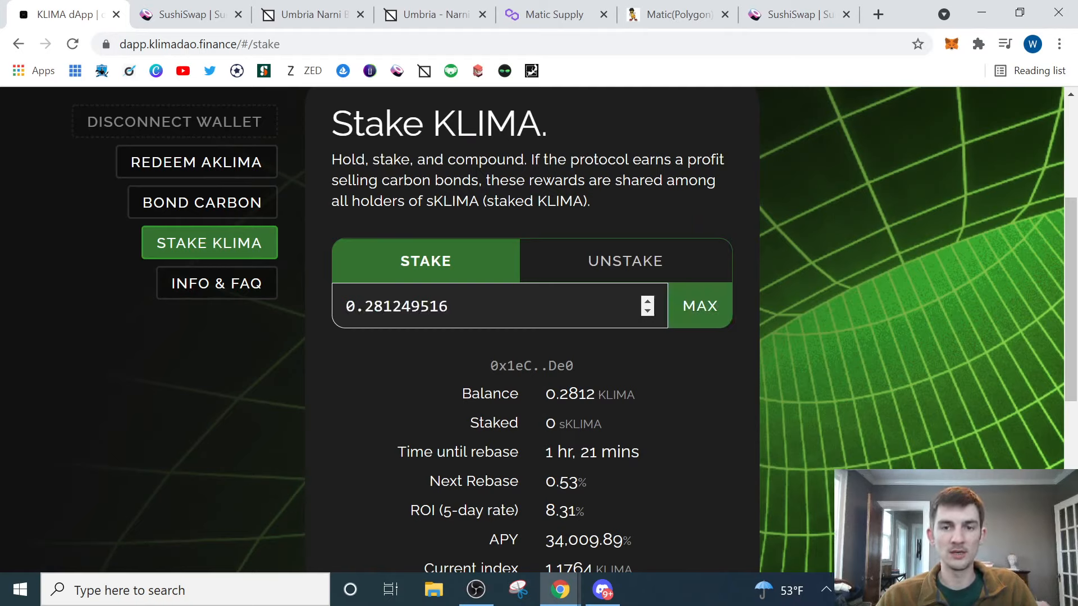
click(647, 301)
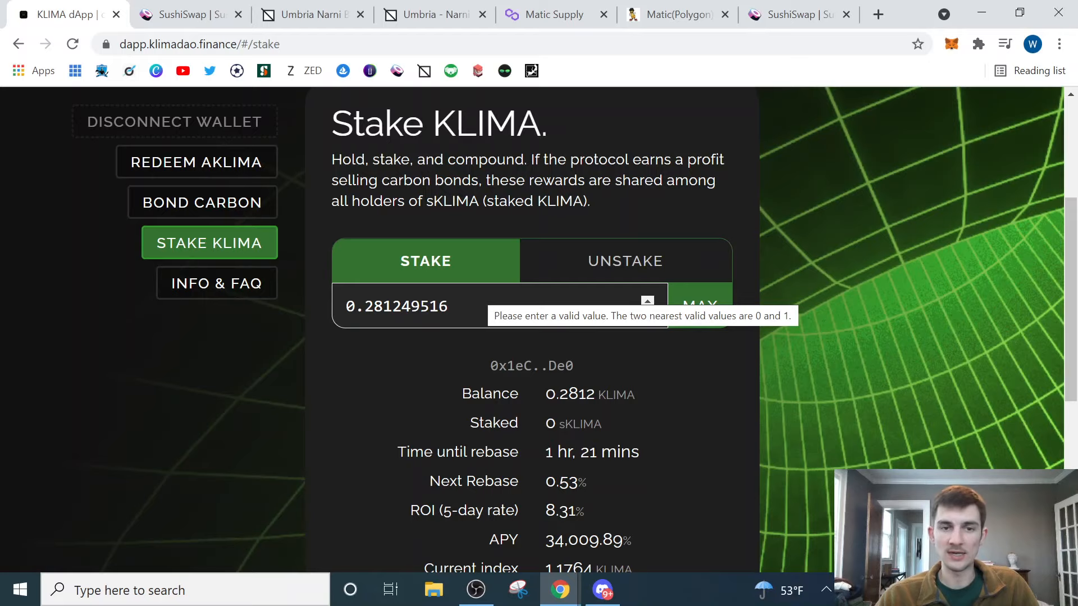
scroll(down, 3)
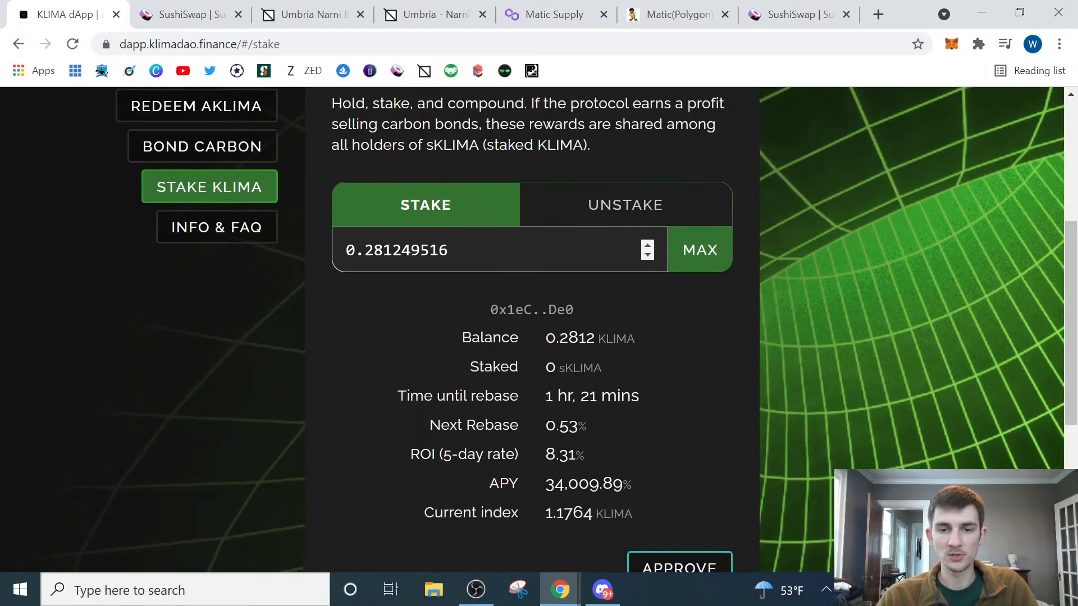
click(679, 566)
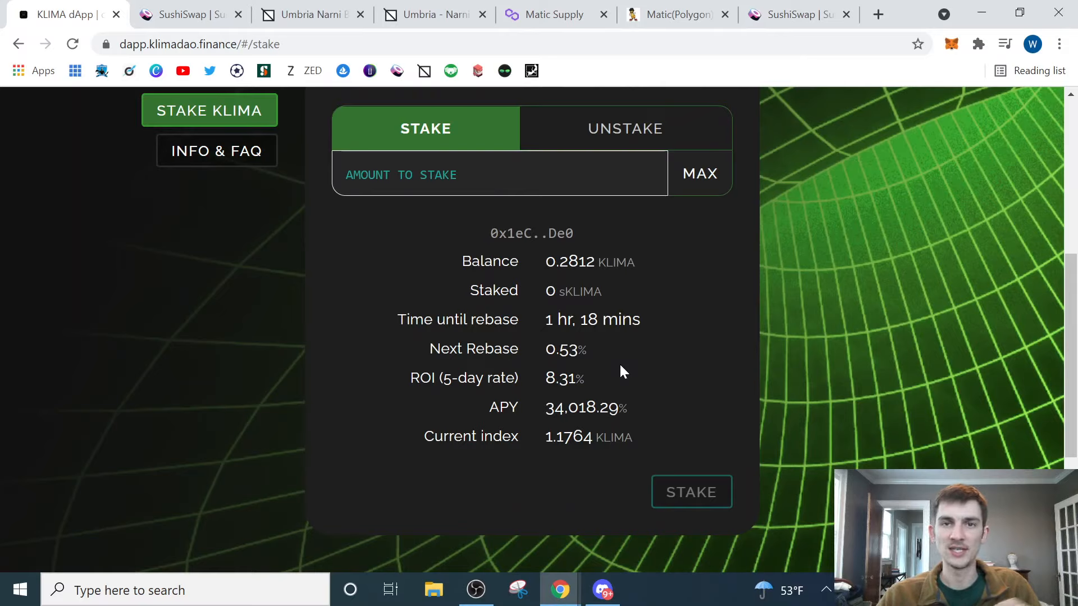
Step: Stake the full 0.2812 KLIMA balance via MAX and confirm the transaction in MetaMask
click(495, 174)
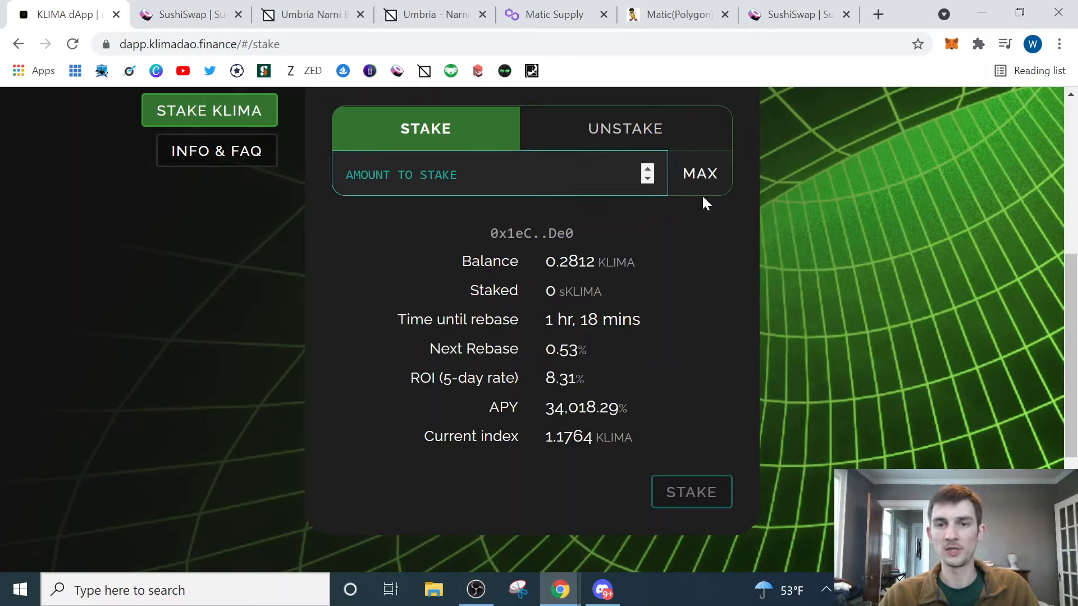
click(698, 173)
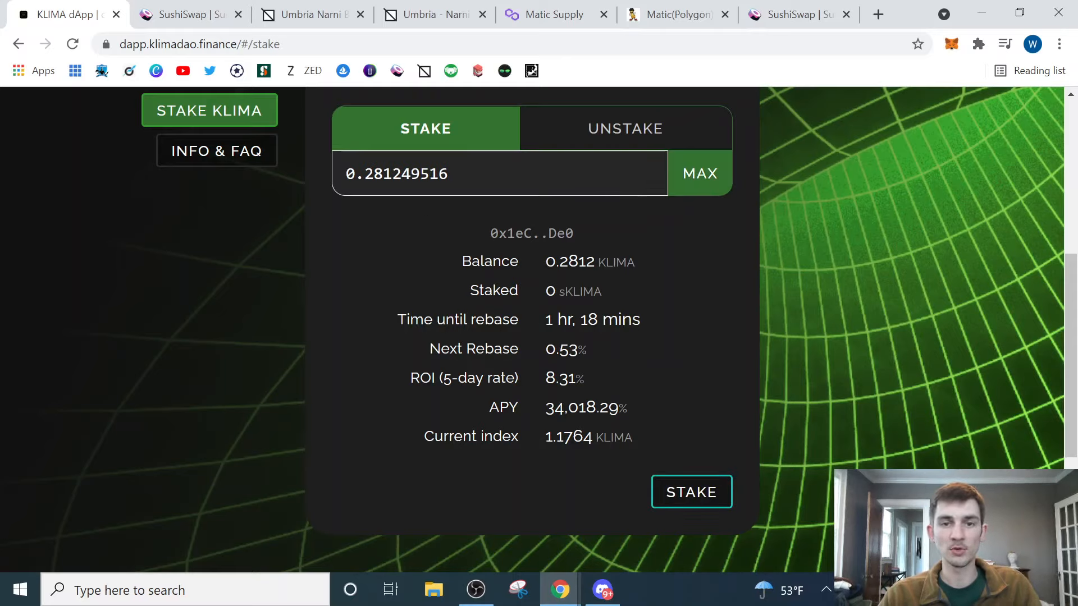
mouse_move(614, 322)
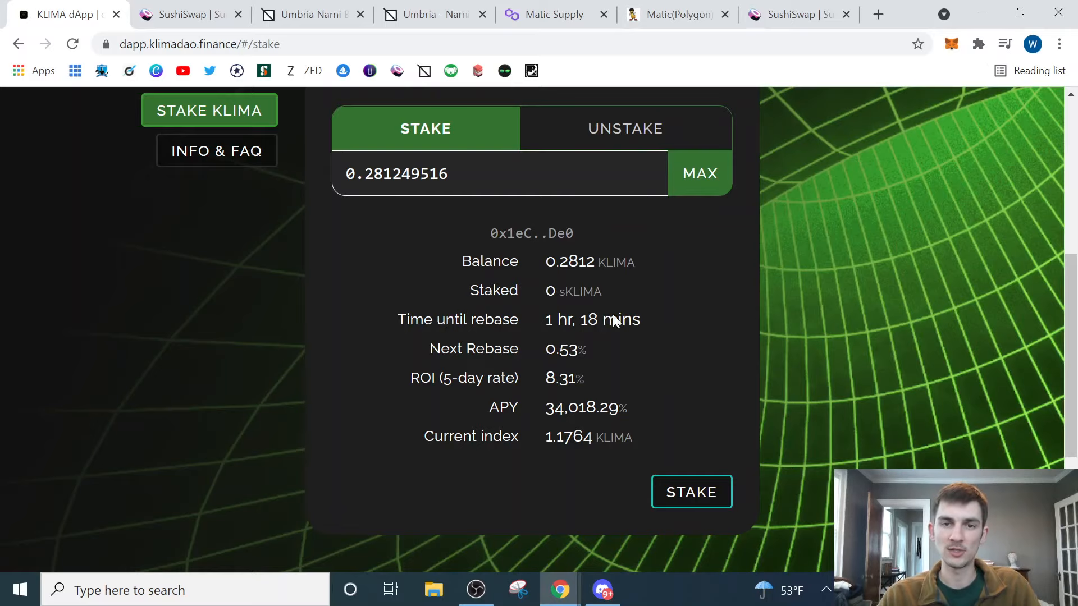
click(691, 492)
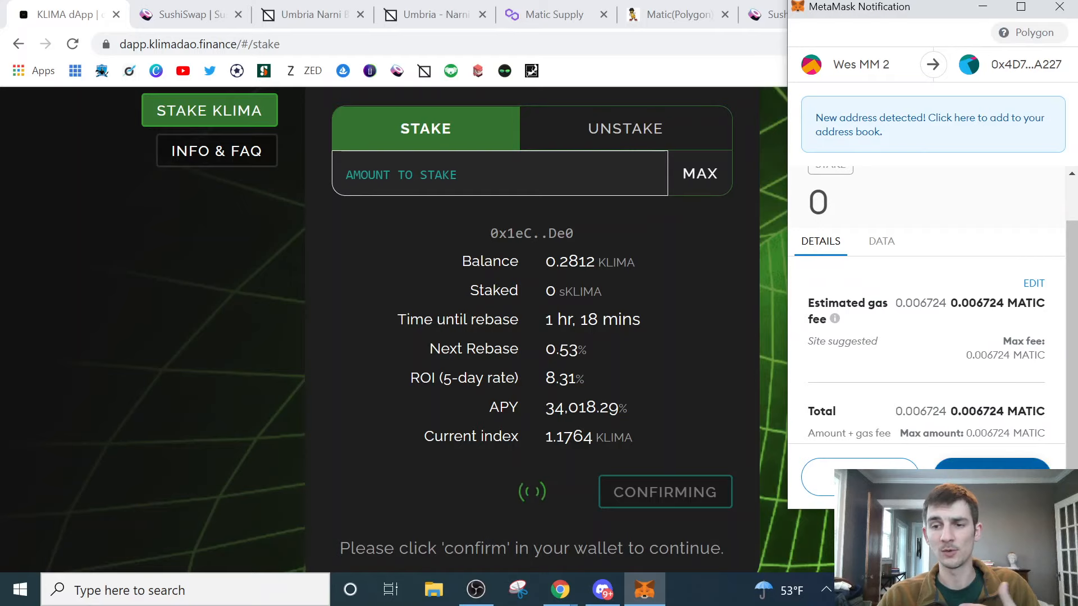
click(991, 482)
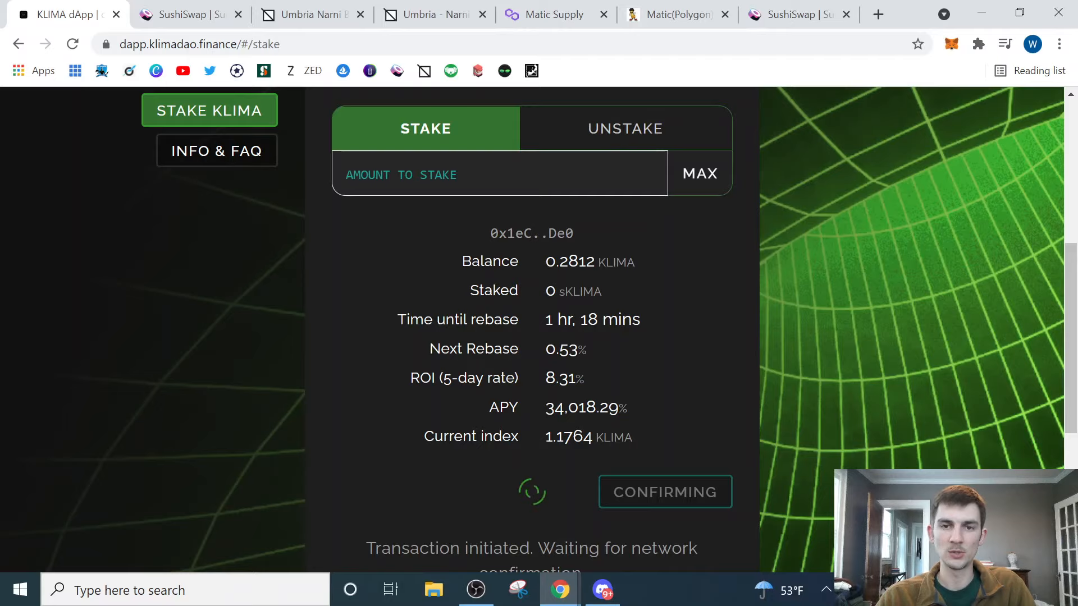
mouse_move(183, 203)
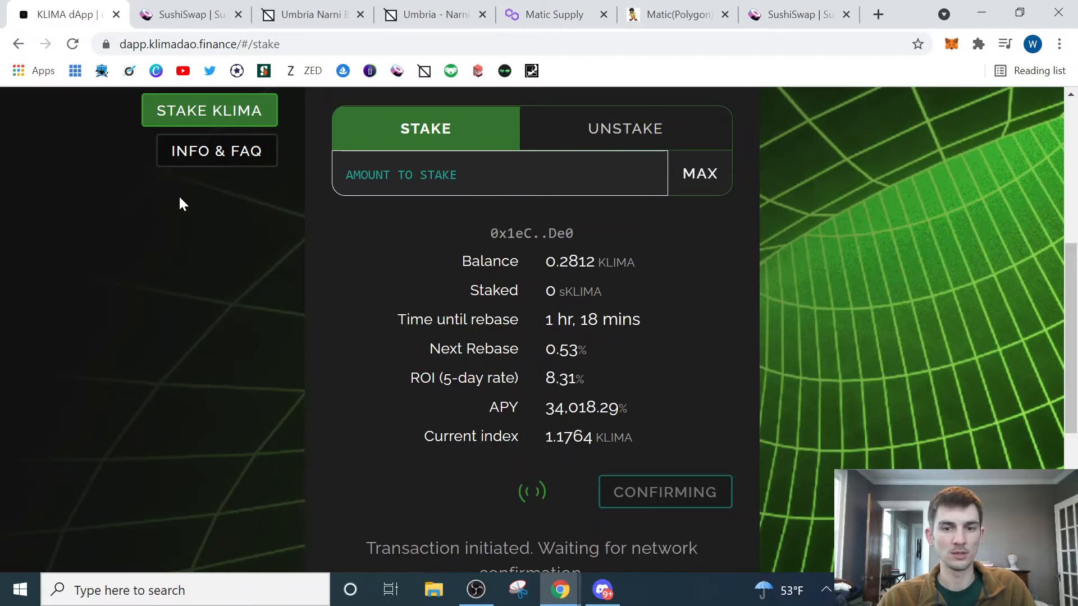